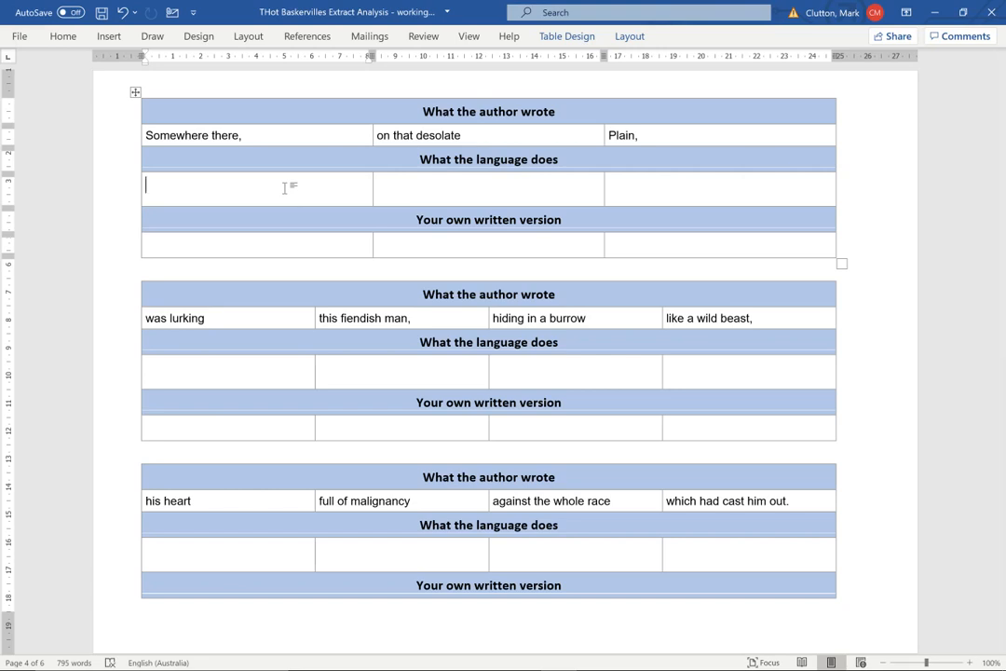
mouse_move(205, 258)
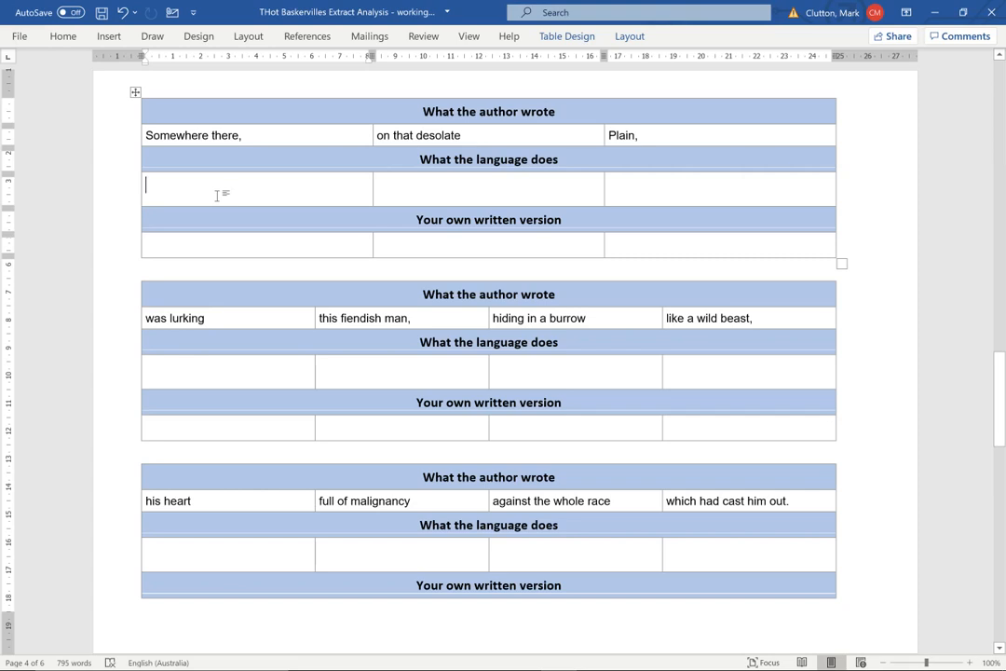
- Note the first phrase as 'Vague direction in relation to narrator,'
type("Va")
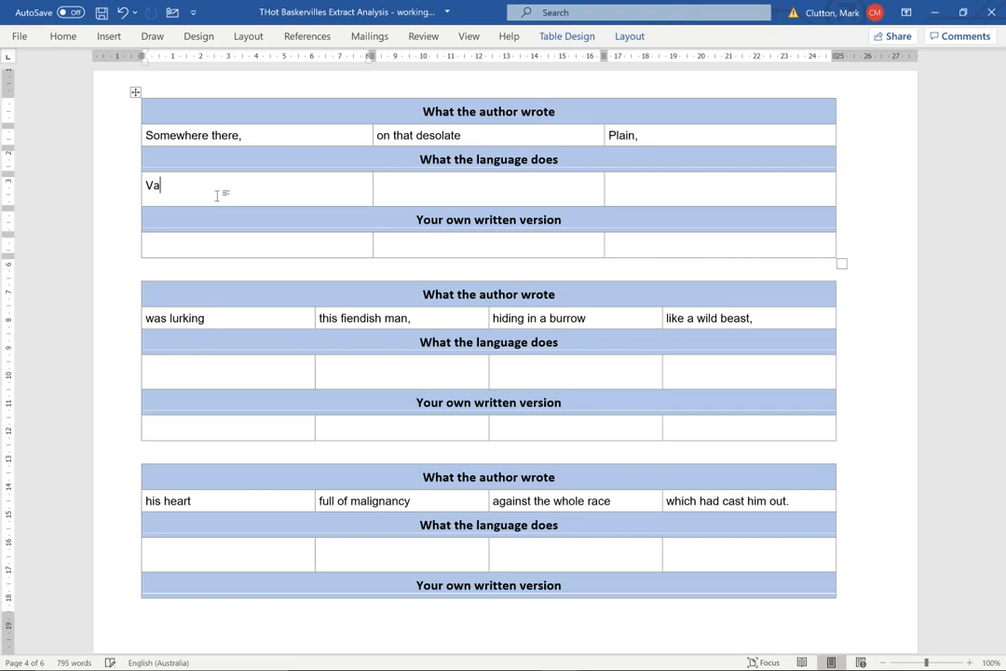
type("gue direction")
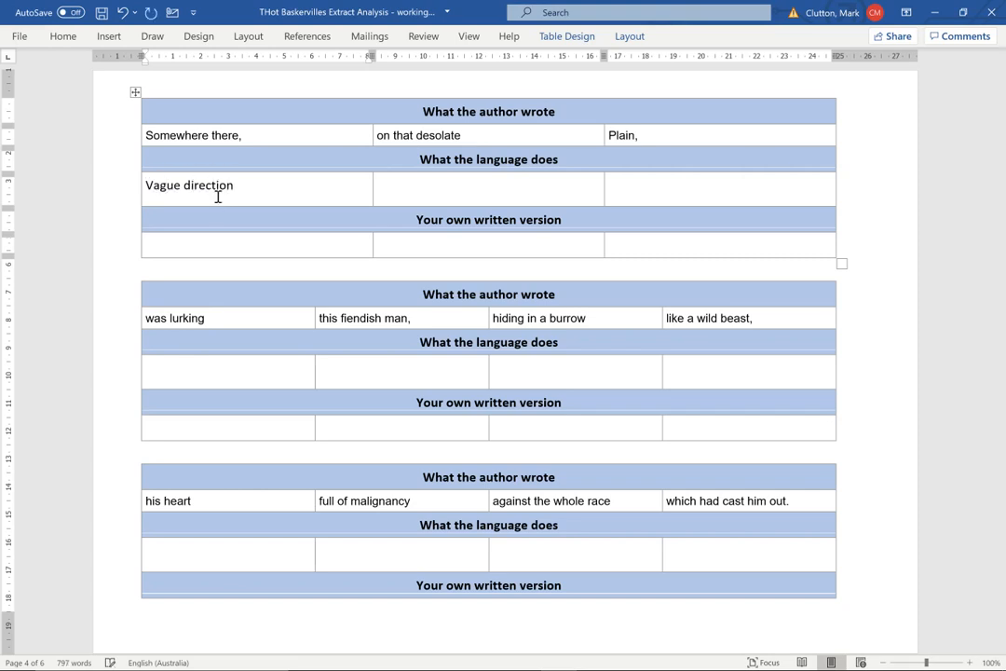
type("in relation")
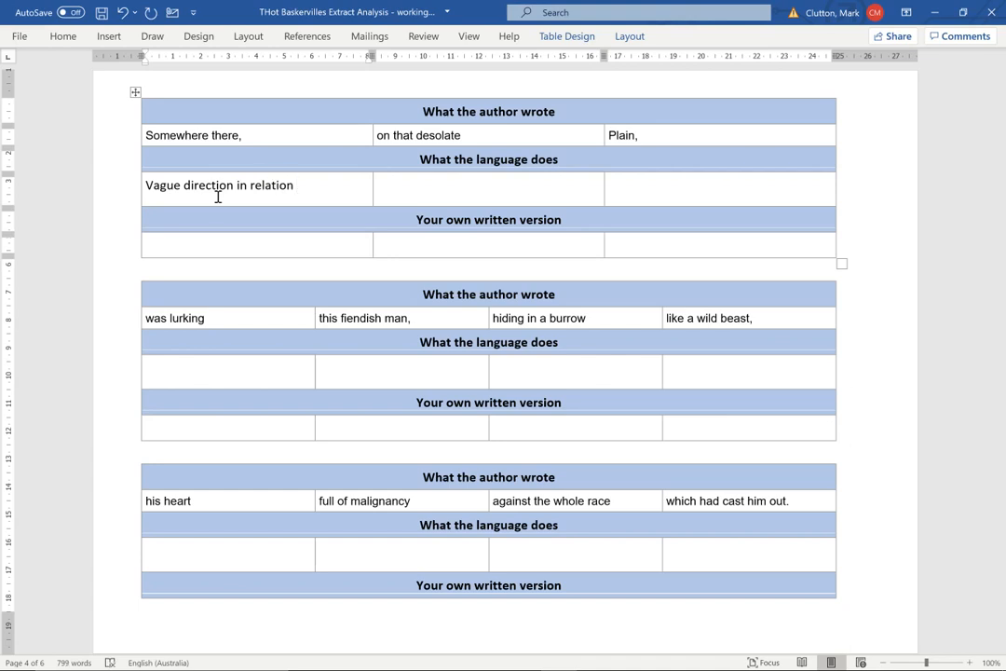
type("to narrato")
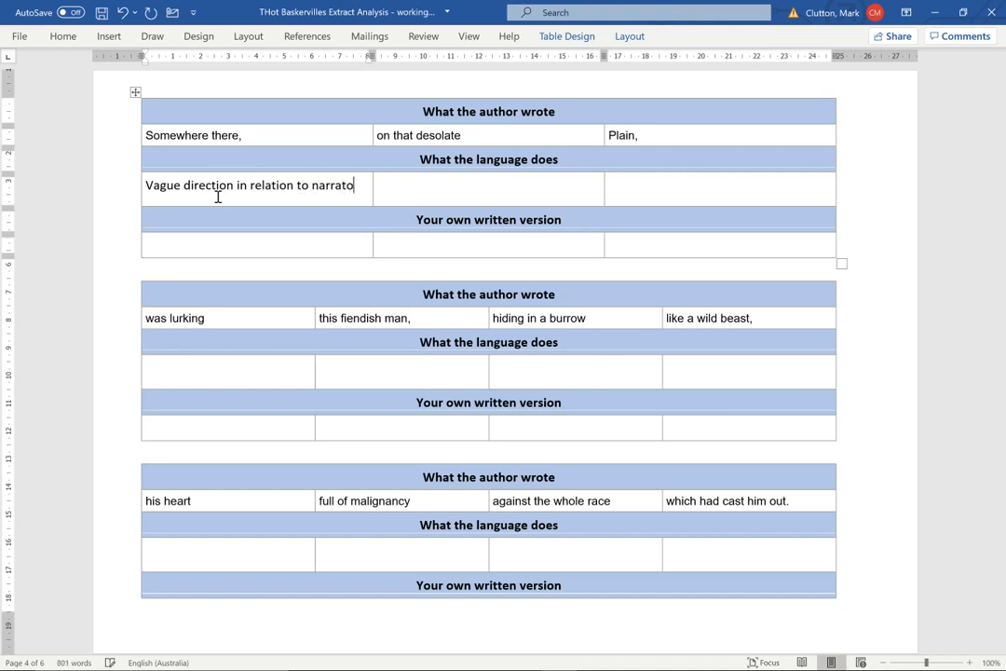
type("r,")
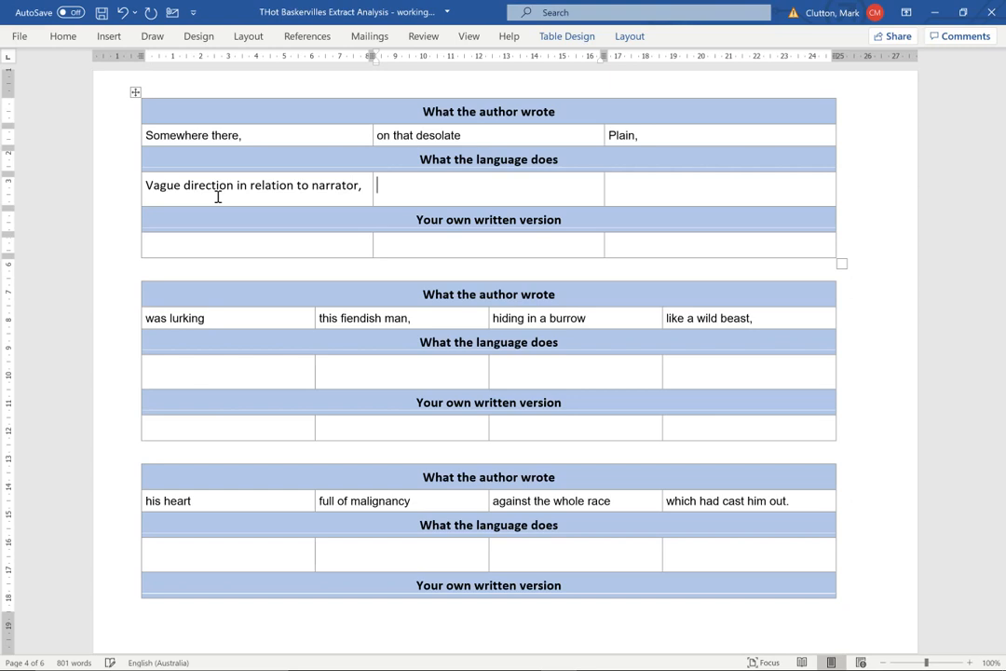
type("adj")
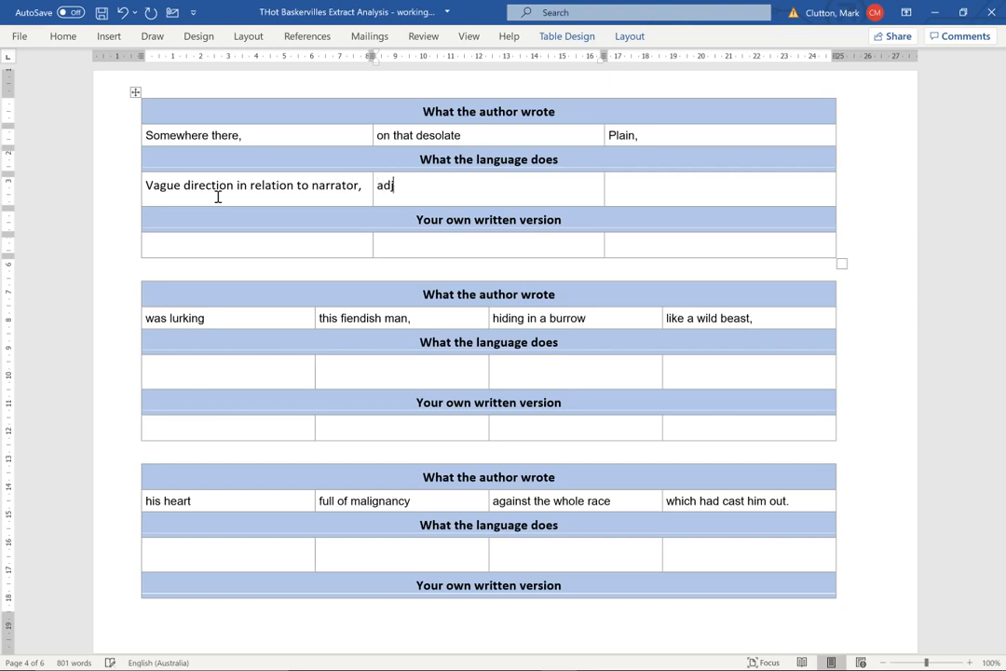
- Note 'Adjective creating mood and spatial relationship to the narrator', then 'location' for the Plain column
type("Adjective creatin")
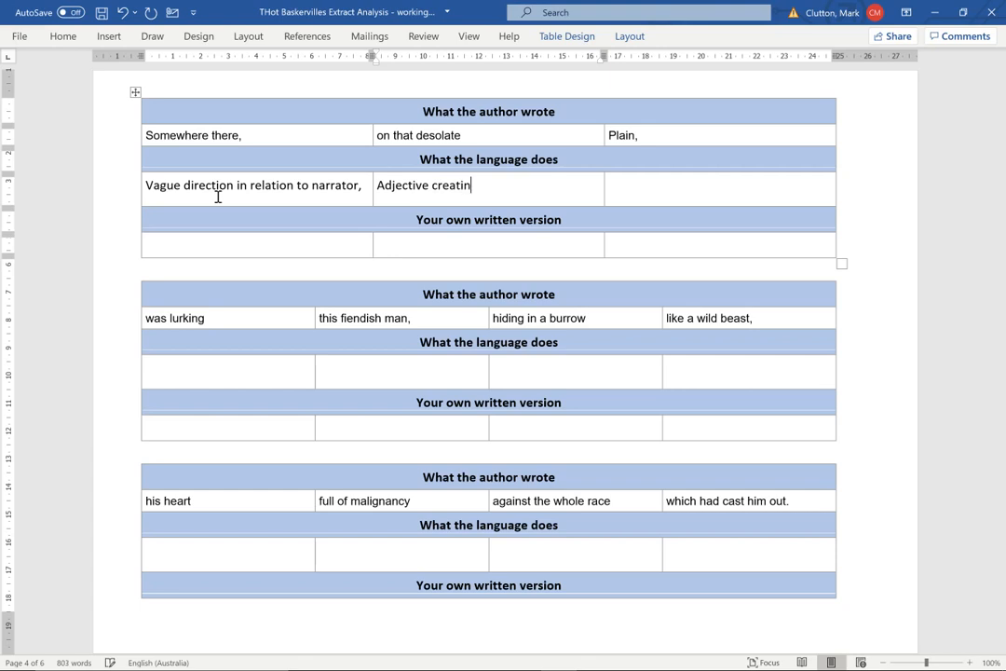
type("g mood")
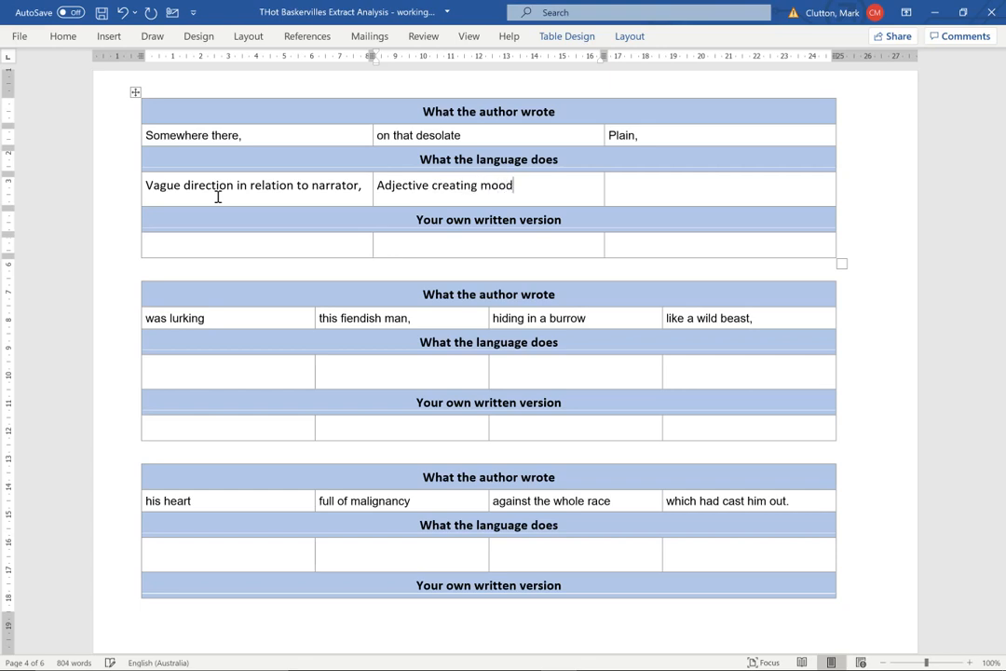
type("and spatial re")
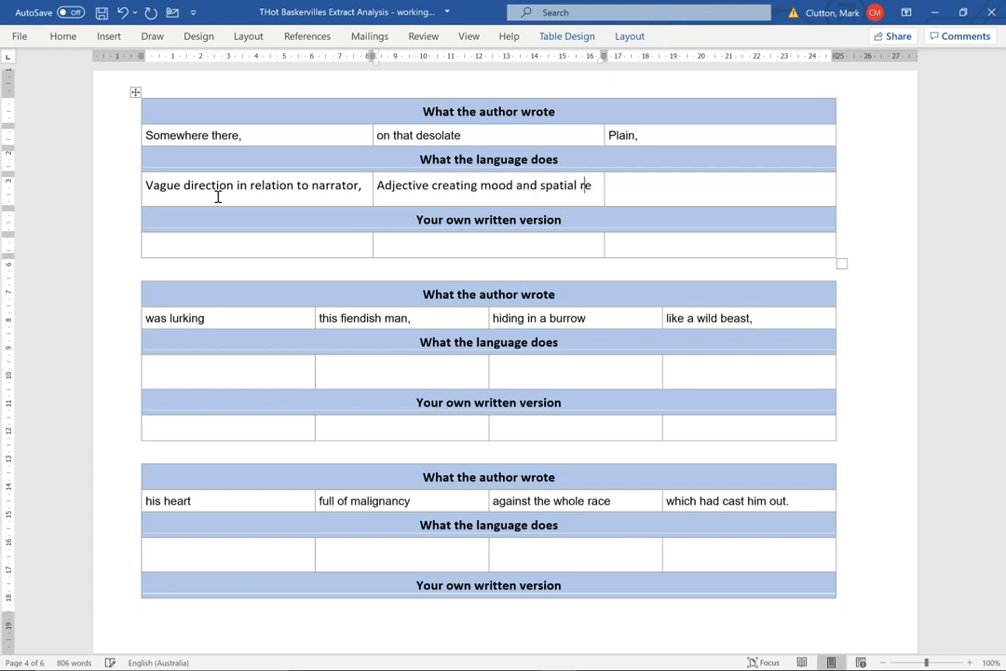
type("relationship to the na")
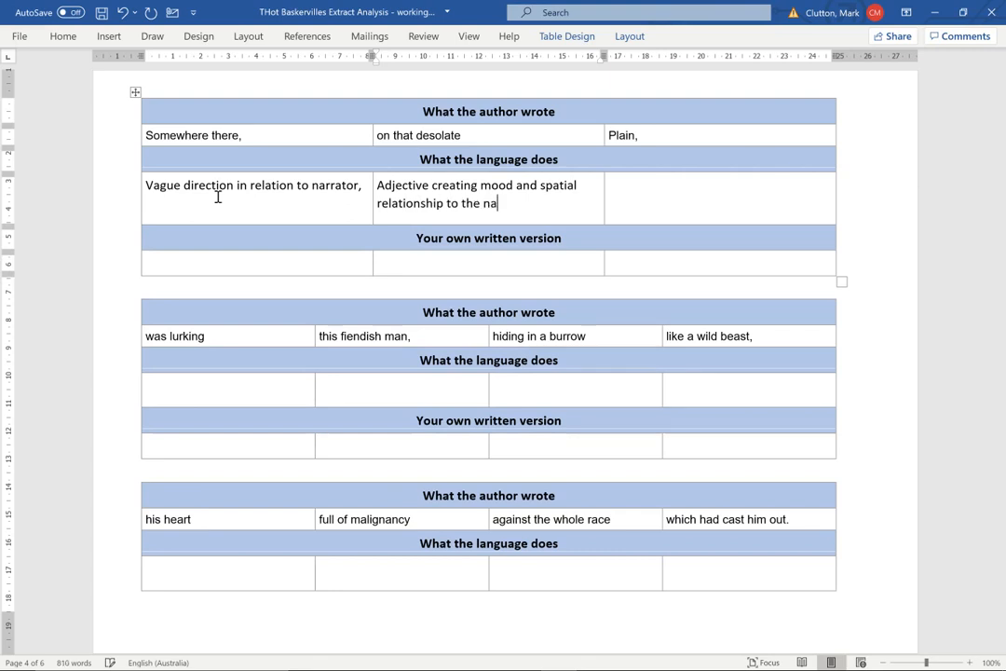
type("rrator")
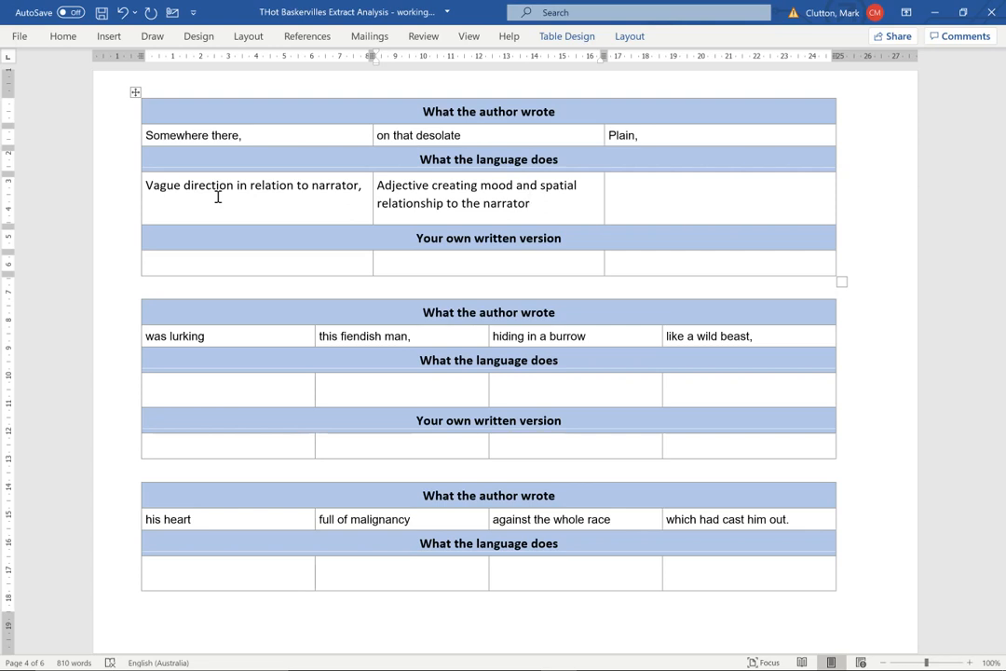
left_click(717, 184)
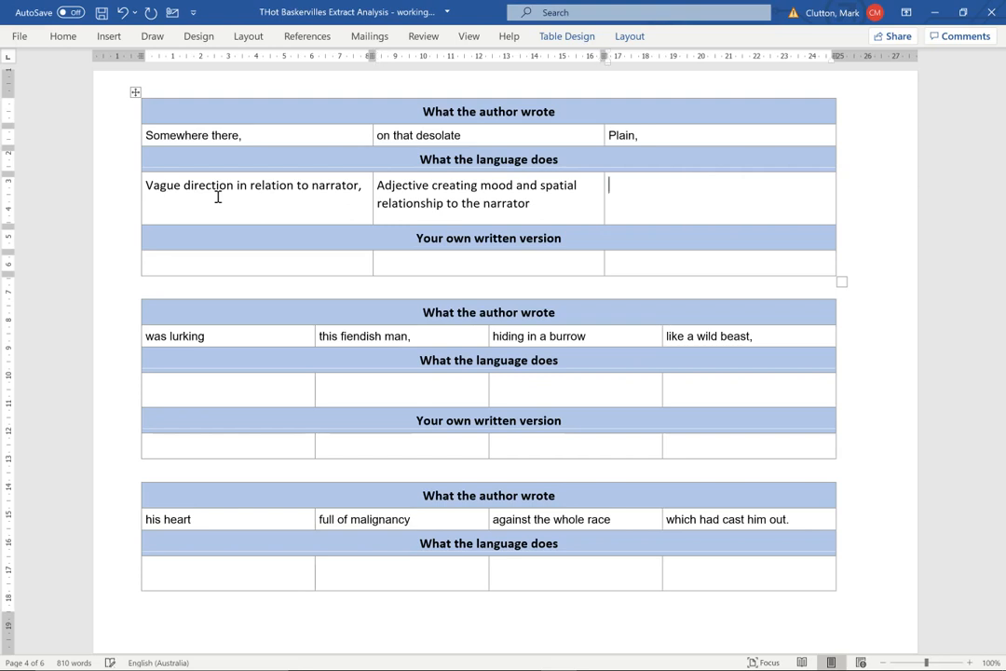
type("location")
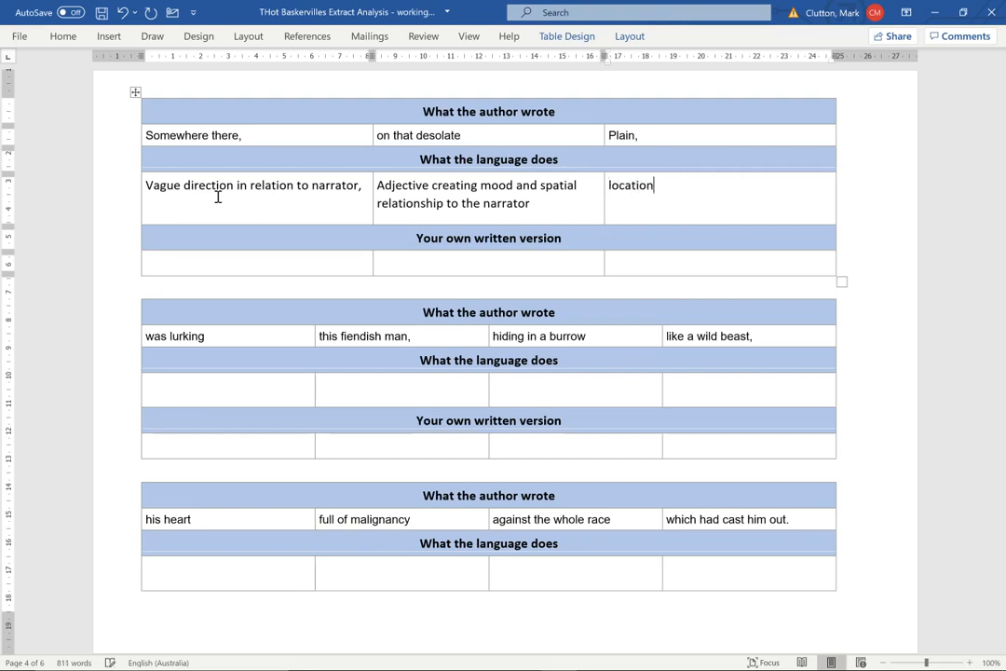
mouse_move(384, 328)
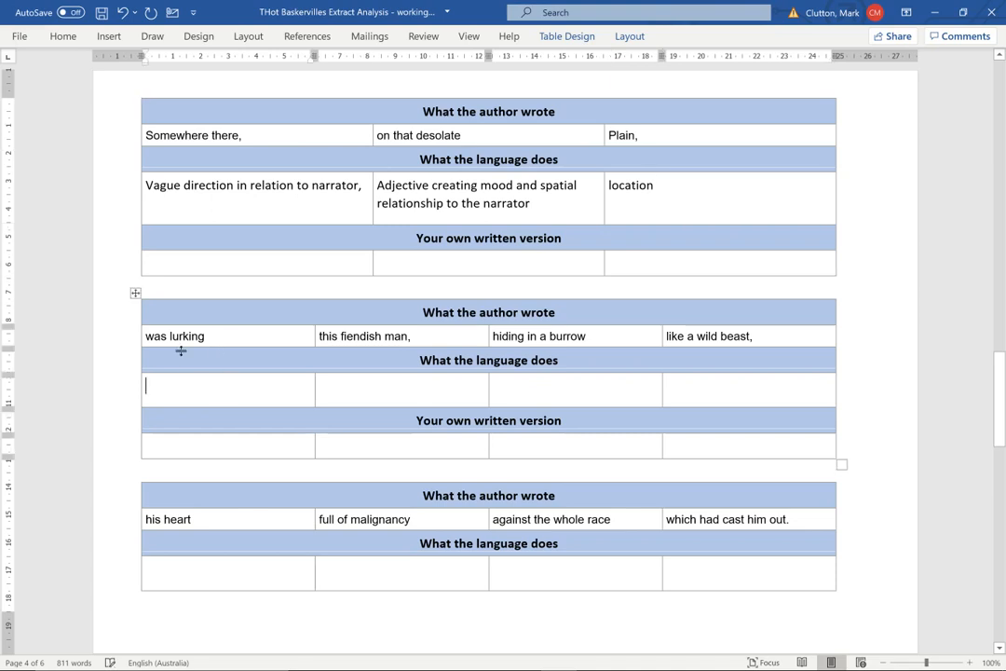
mouse_move(206, 354)
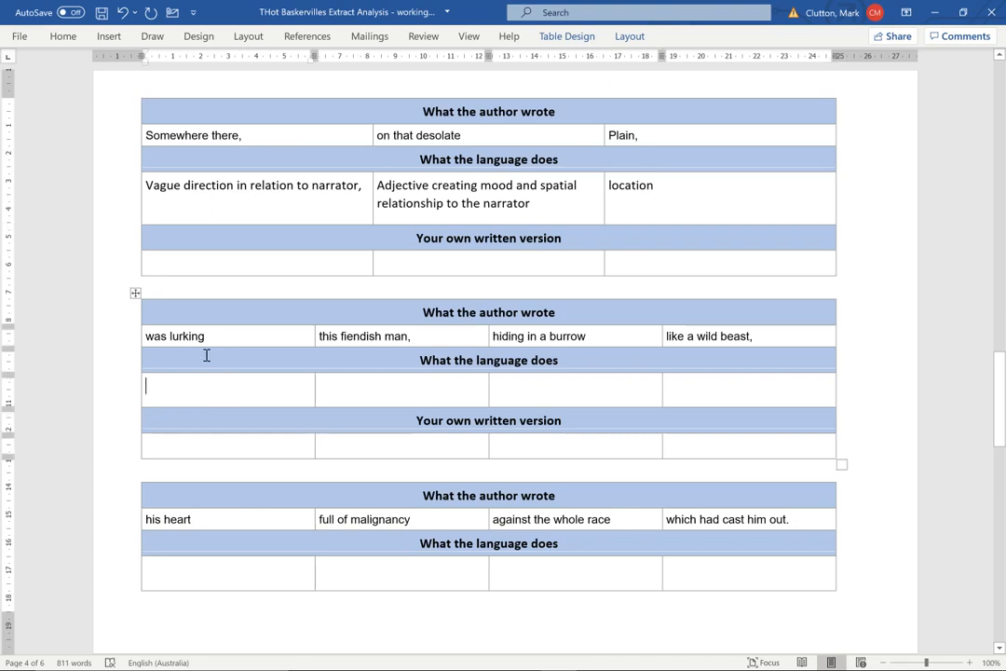
- Note 'Ominous behaviour' and the adjective describing the individual in the first two cells
type("Ominous")
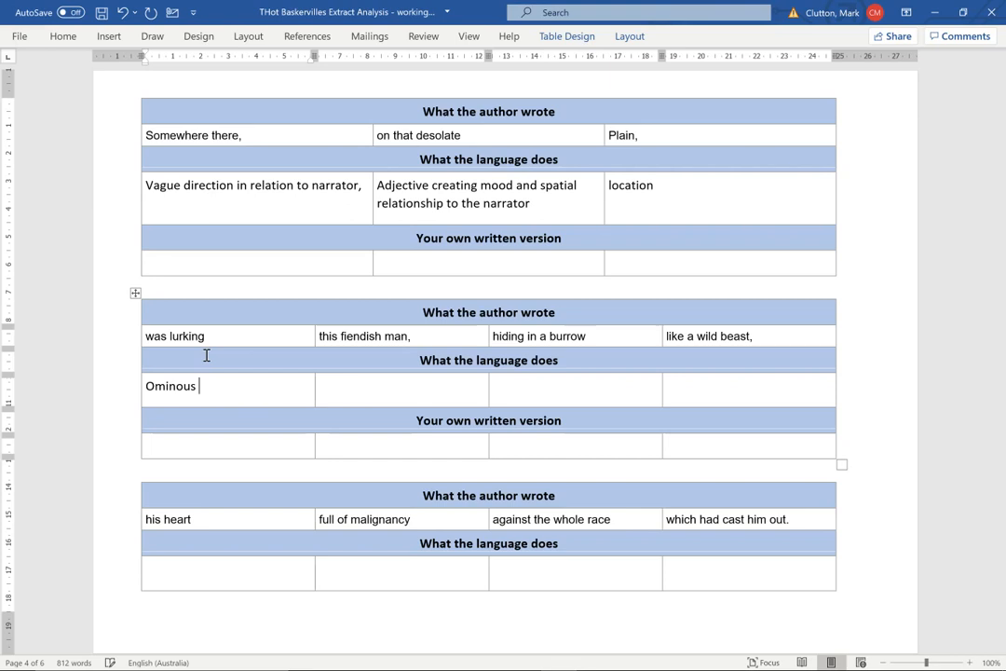
type("behaviour from unnam")
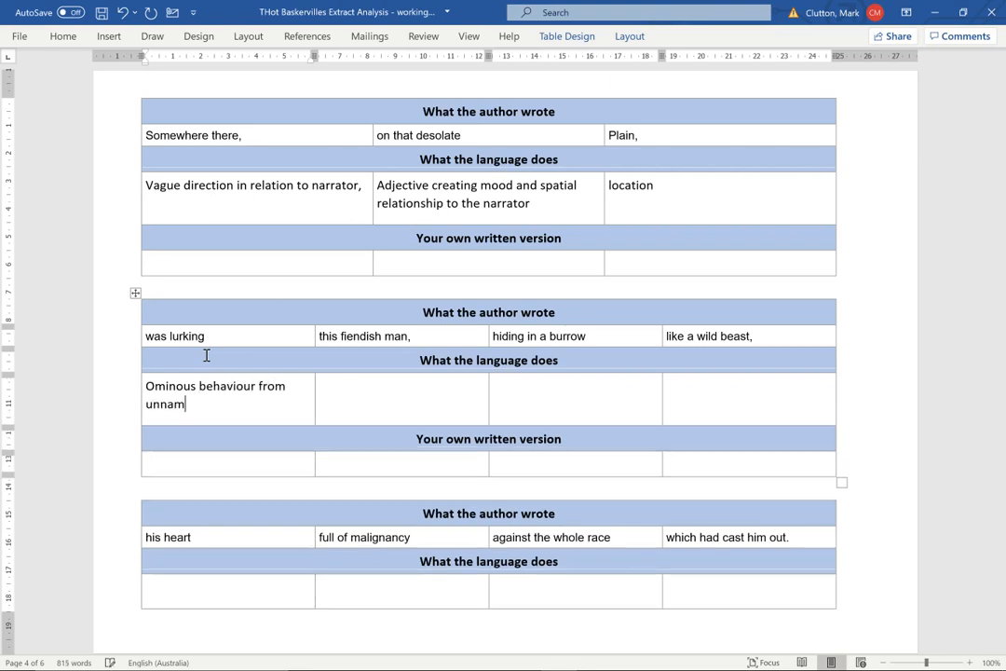
type("ed indivudal")
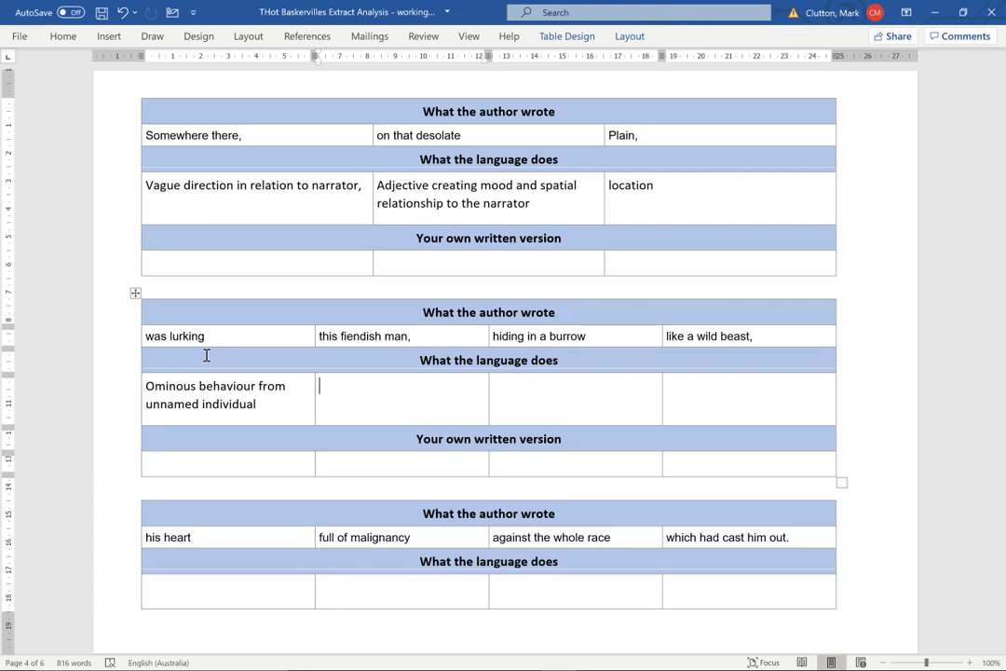
type("adje")
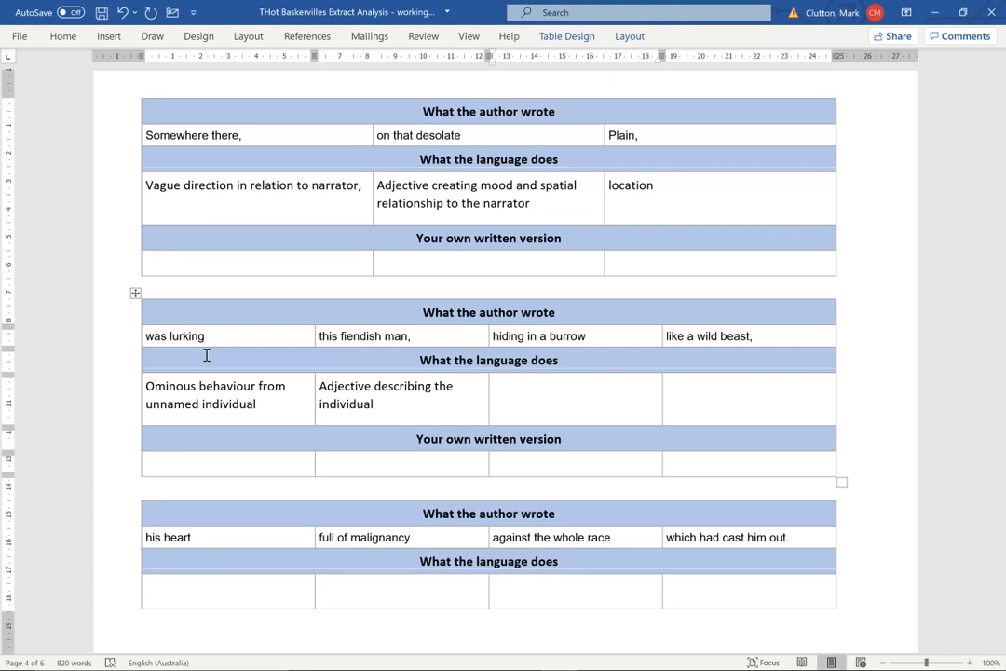
- Note the imagined action taken by the individual and 'Animal simile,' in the last two cells
type("imagined action by")
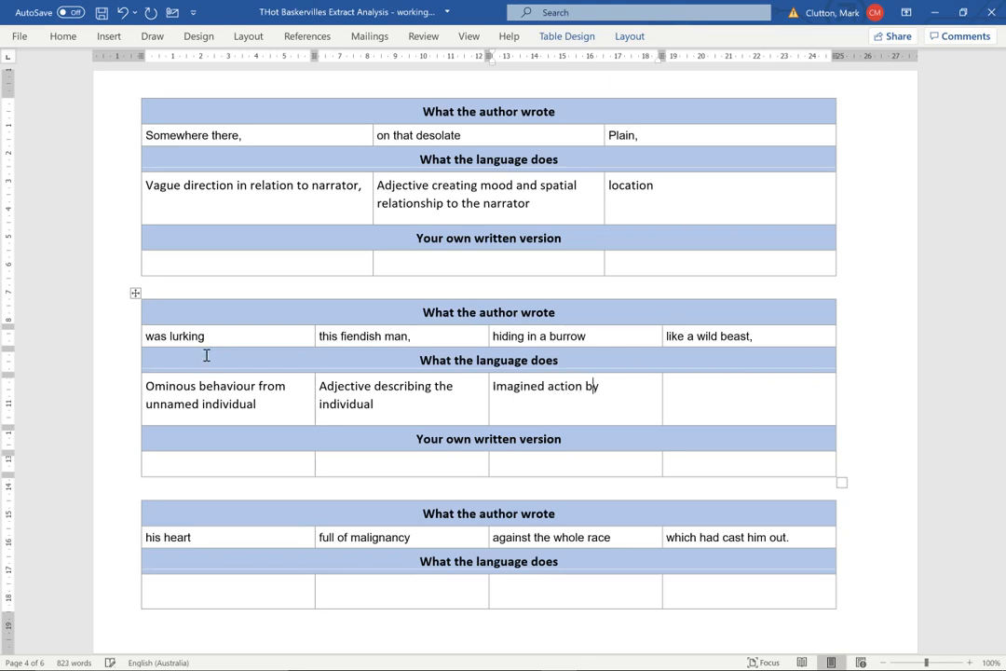
type("taken")
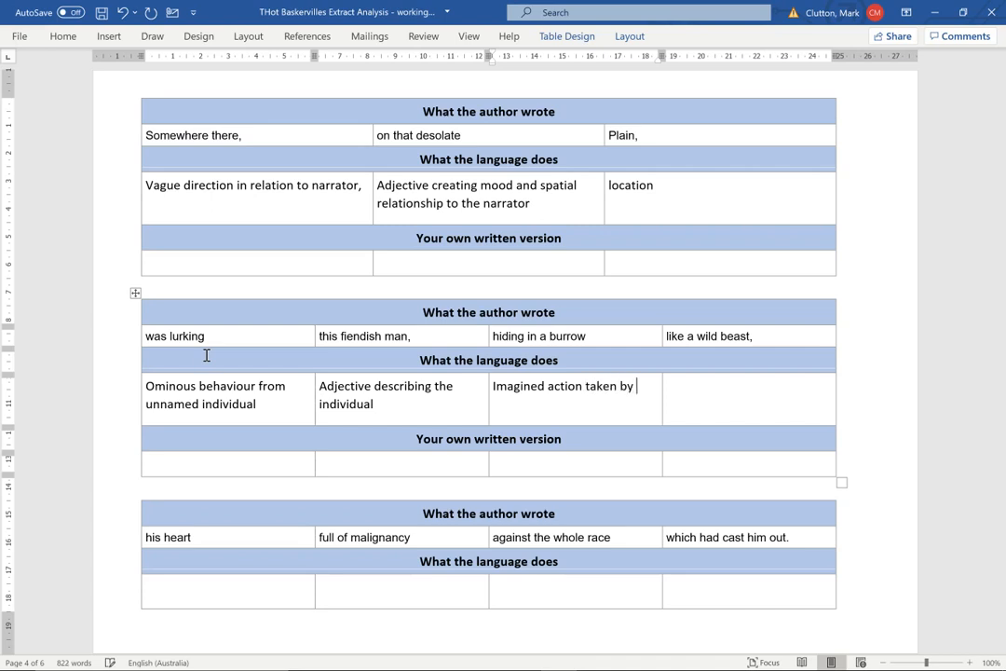
type("the individual")
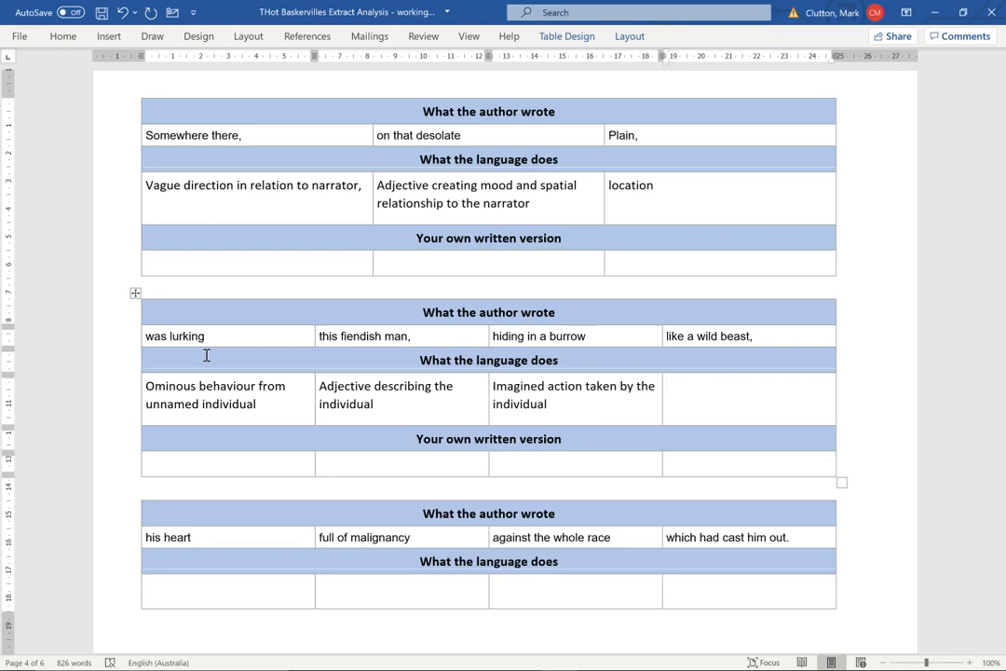
type("Animal simile")
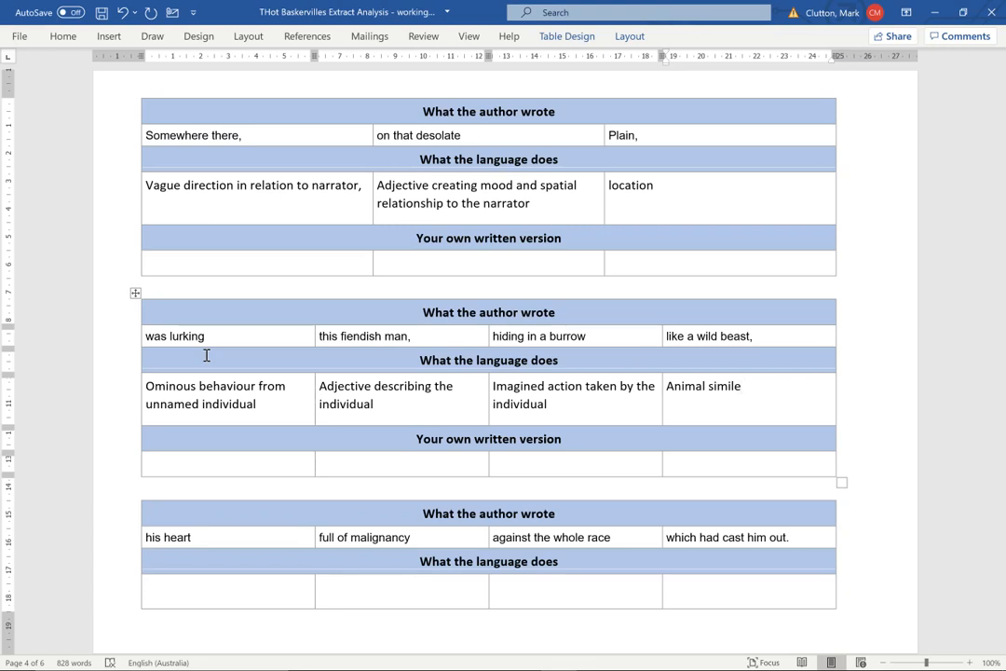
type(",")
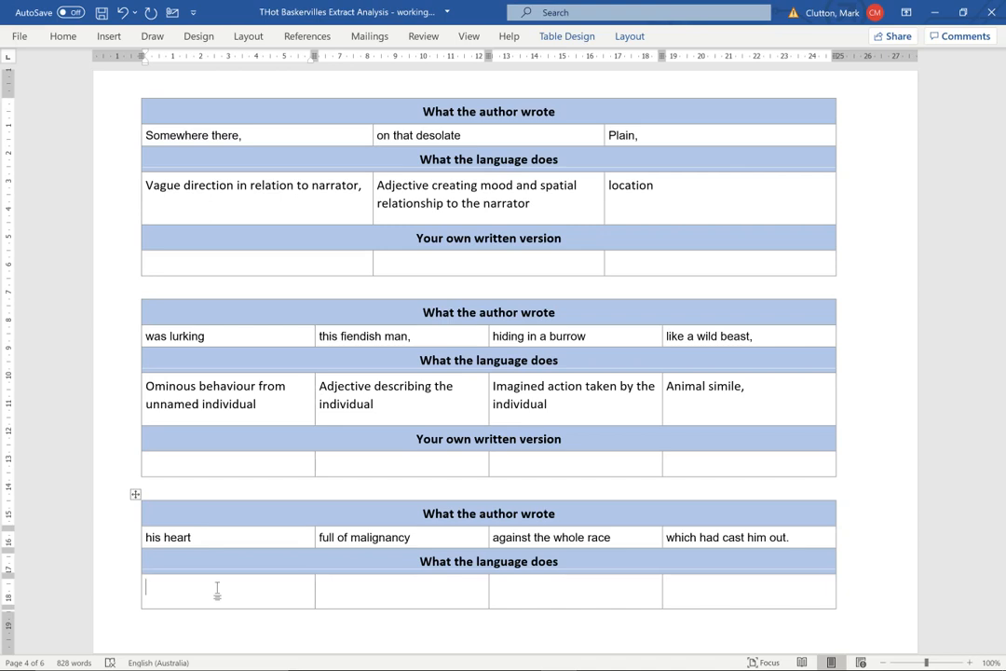
- Note 'Emotionally symbolic thing' and 'Decription of that emotion' in the first two cells
type("Emotionally")
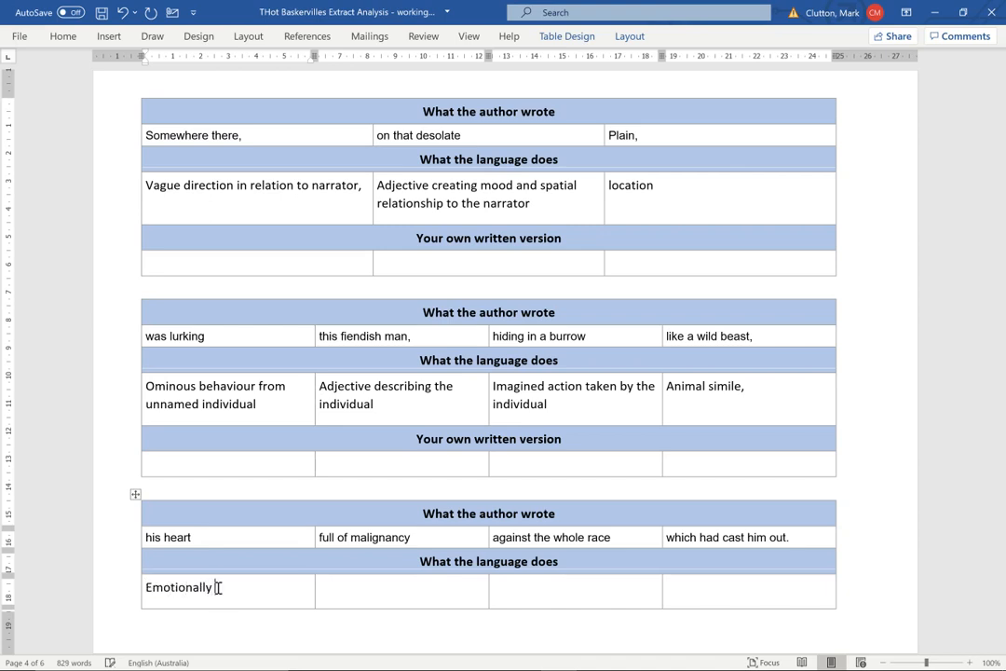
type("symbolic thing")
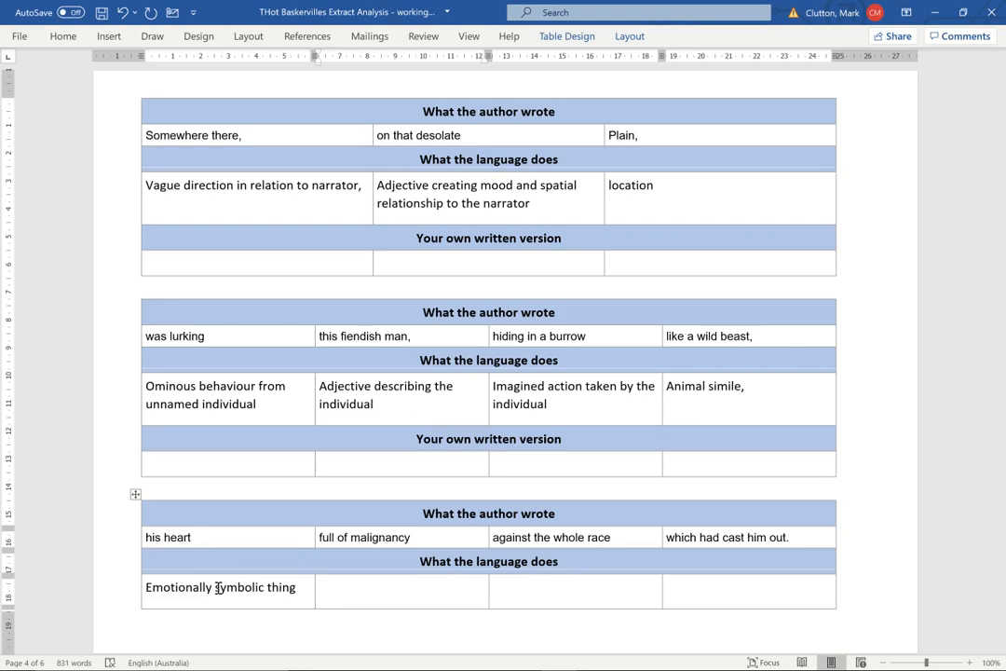
type("decr")
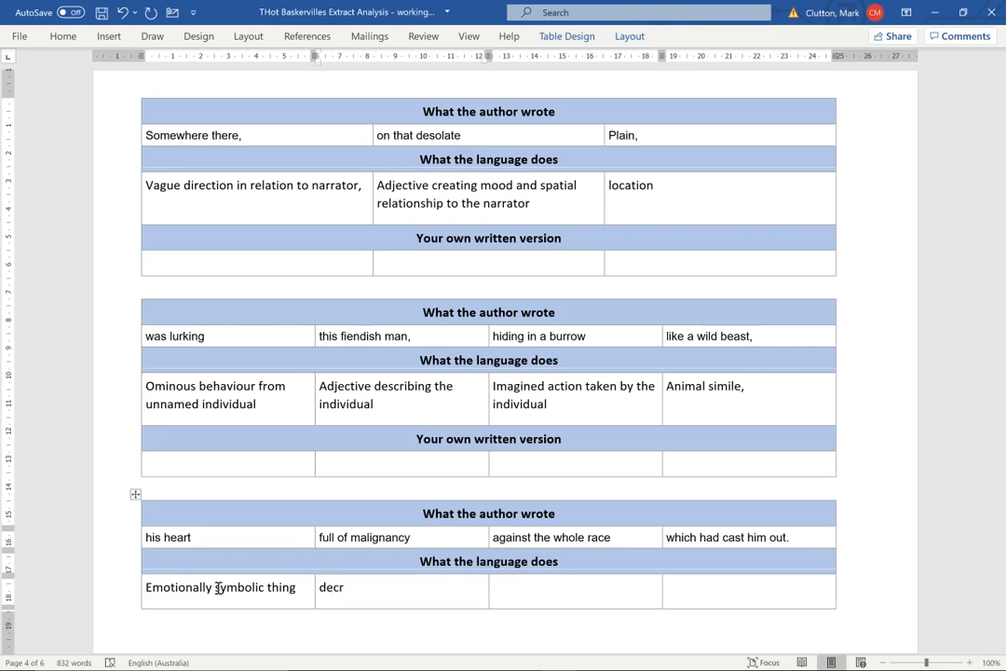
type("Decription of")
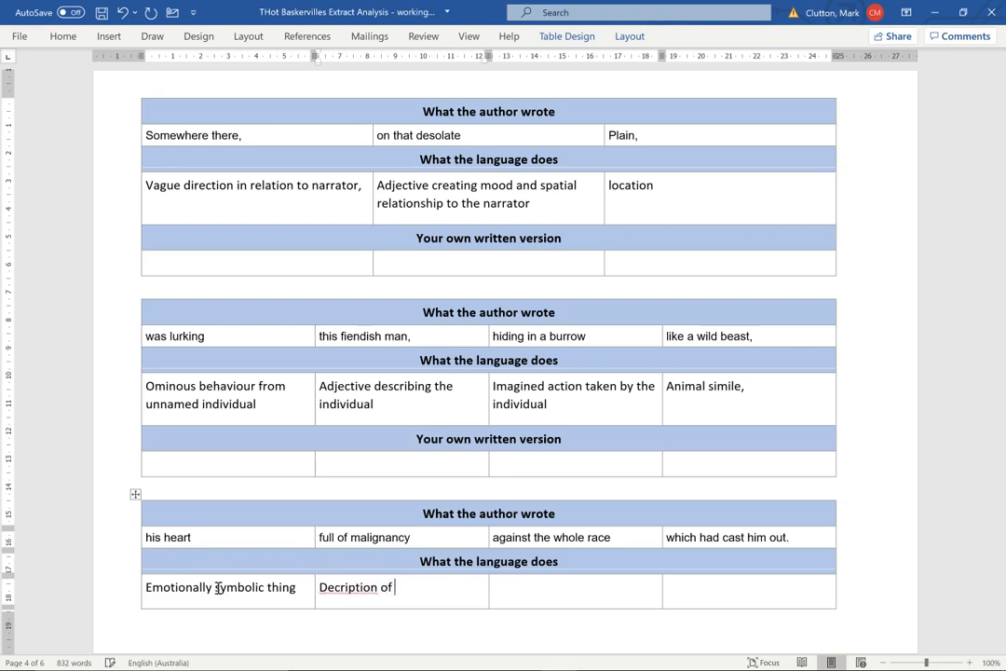
type("that emotion")
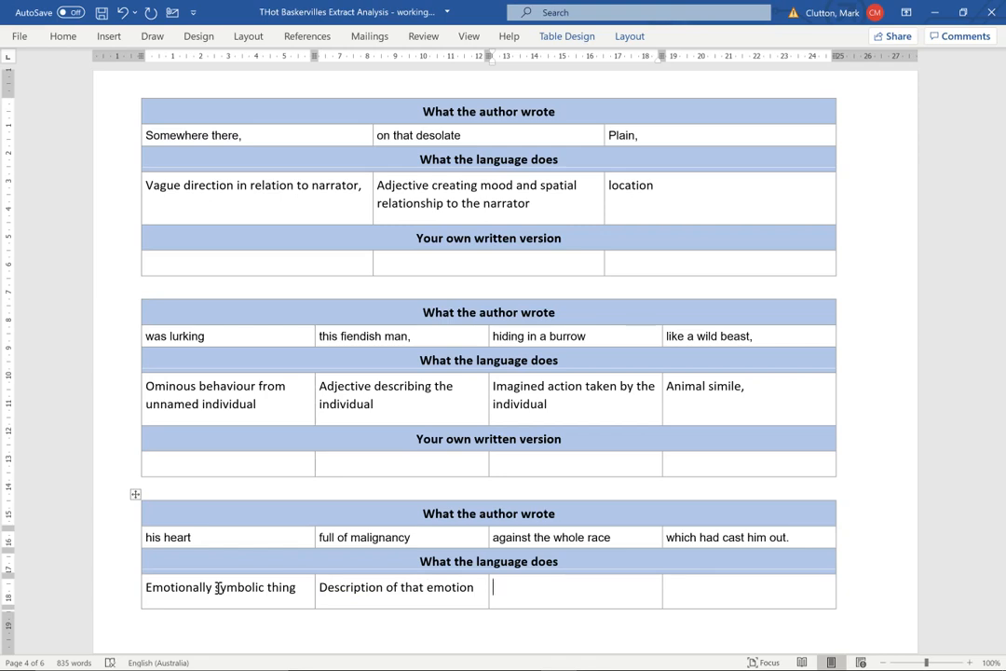
- Note 'At whom the emotion' and 'What 'society' did to the individual, where.' in the last cells
type("At whom the")
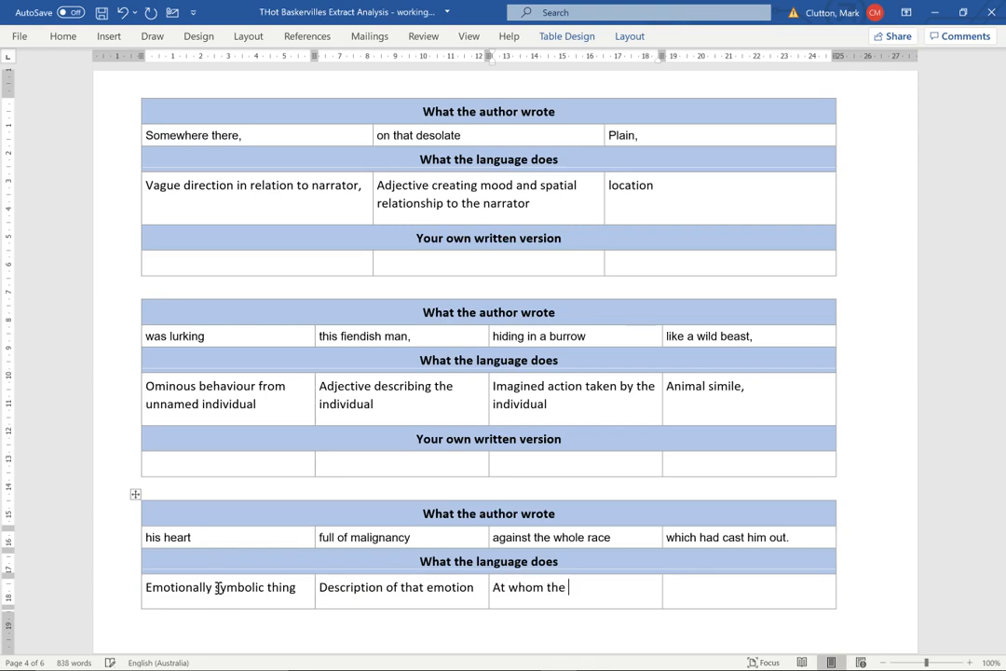
type("emotion is directed")
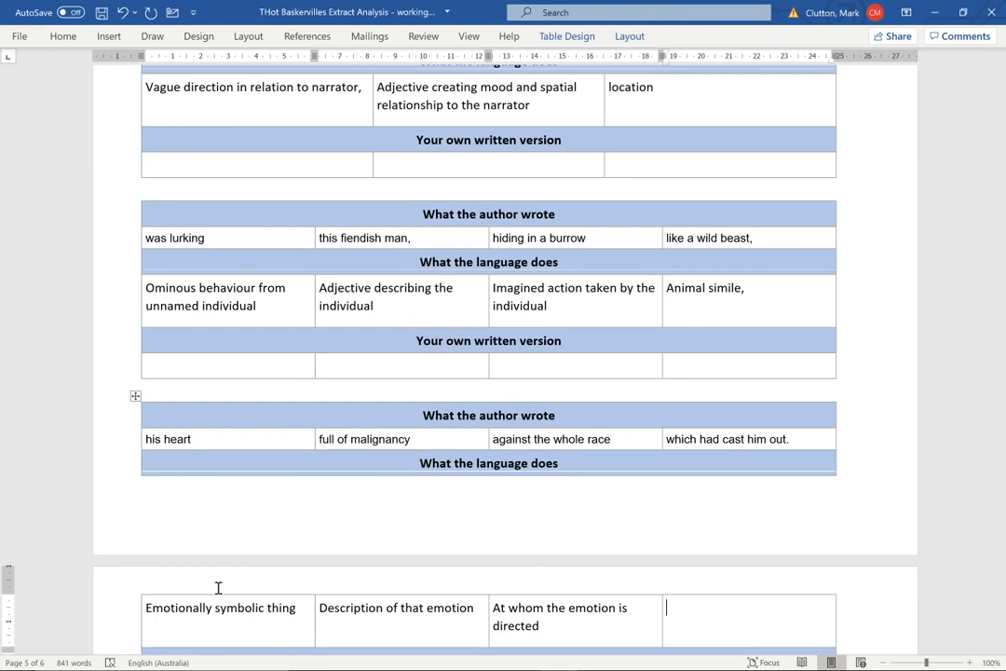
type("What 's")
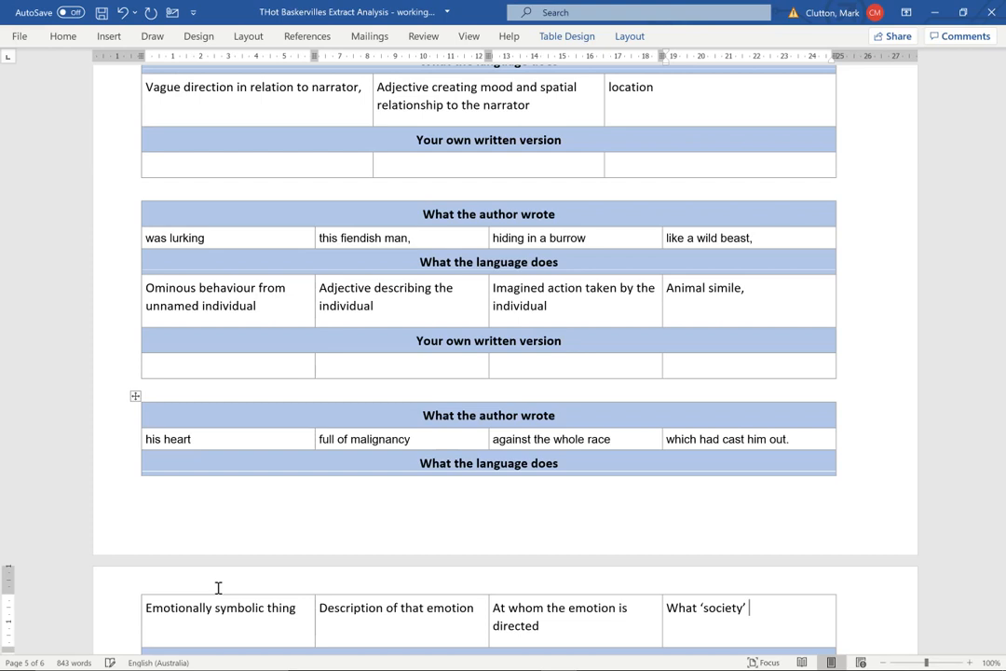
type("did to")
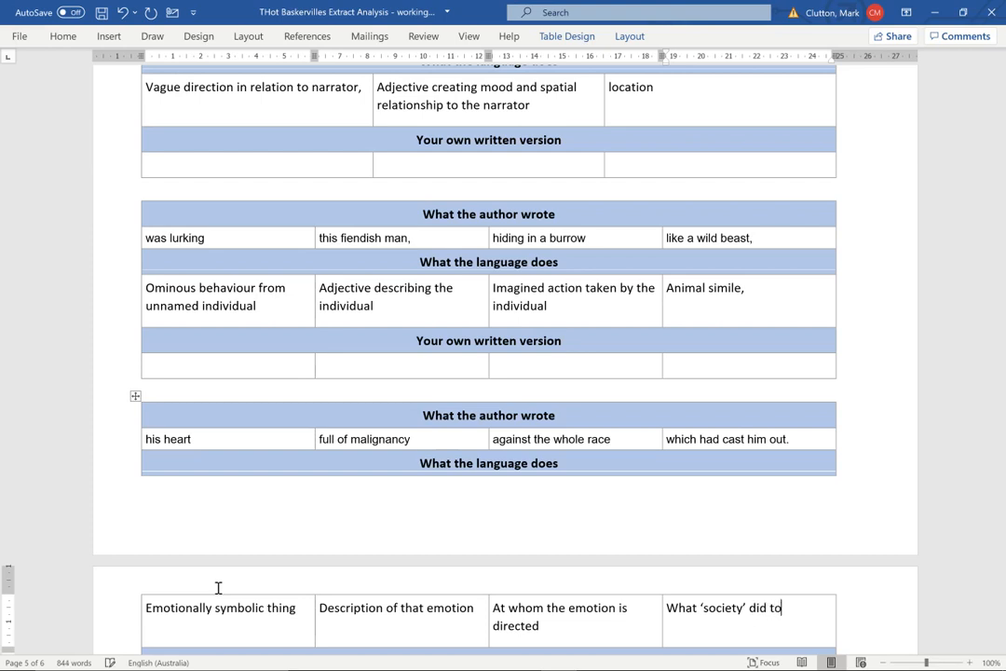
type("the individual,")
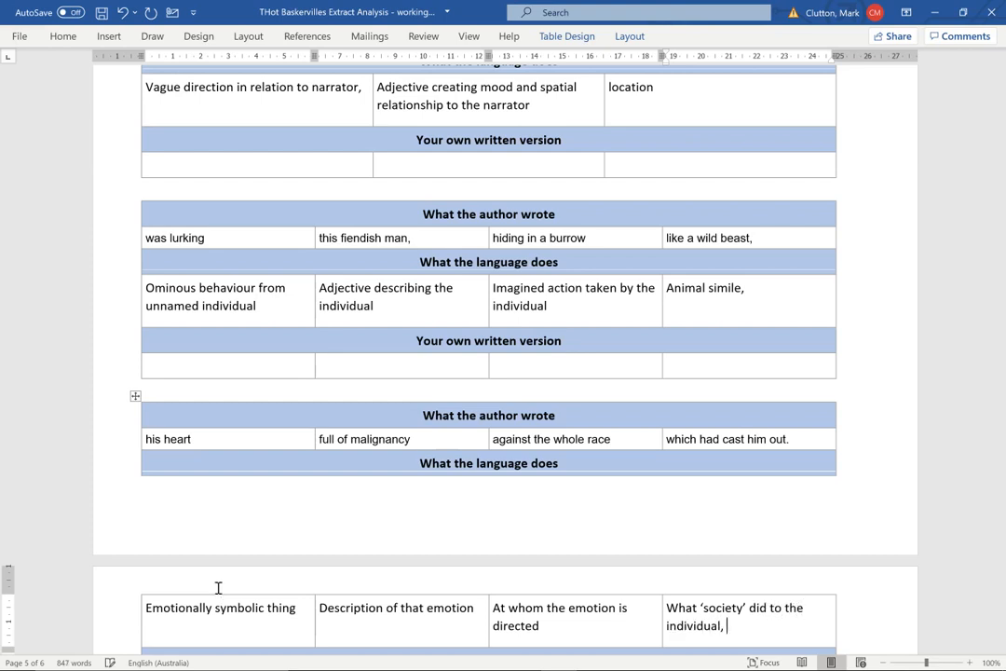
type("where.")
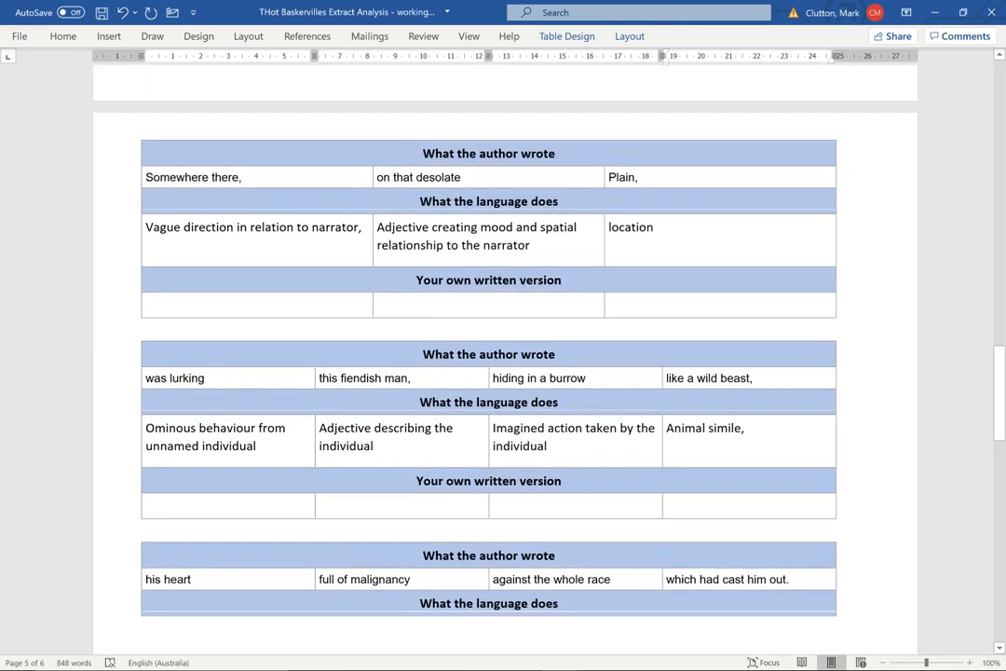
scroll("down", 3)
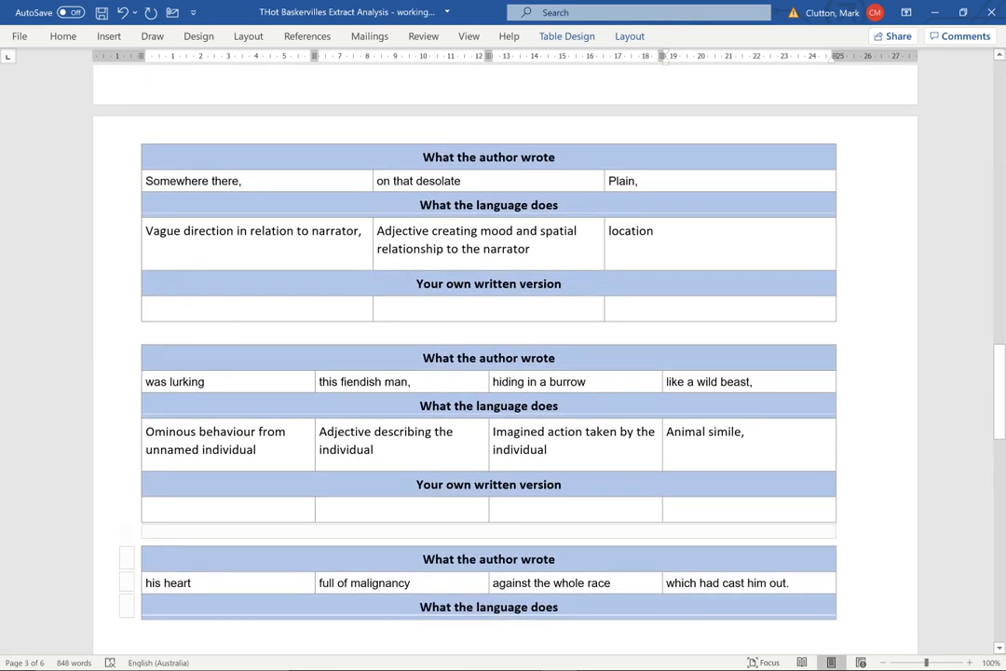
left_click(257, 309)
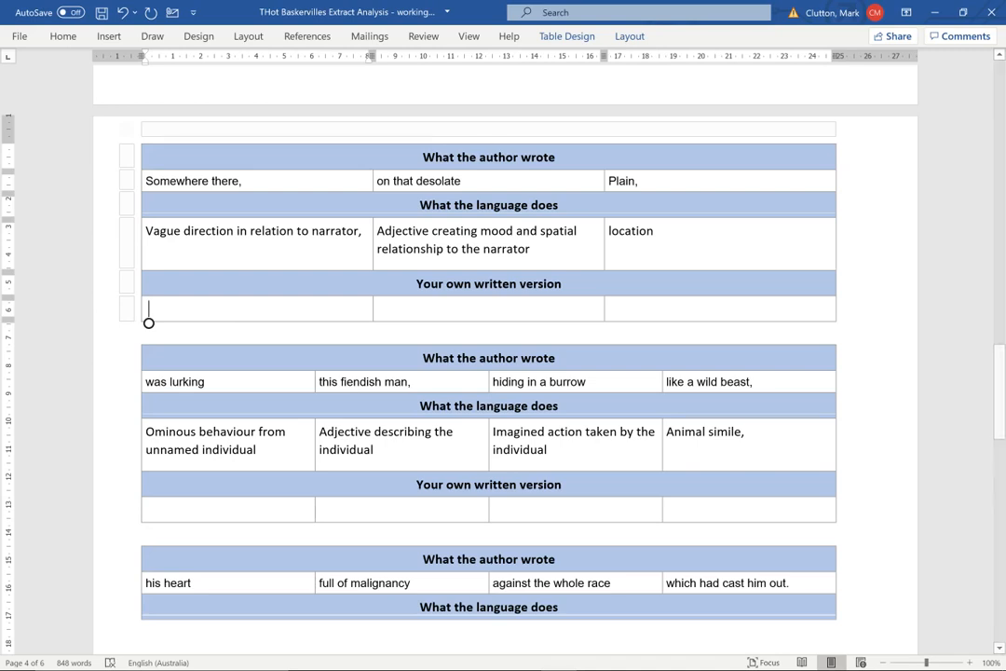
- Write 'Down there,', 'Inside this decrepit' and 'classroom' as the first table's own version
type("Down there,")
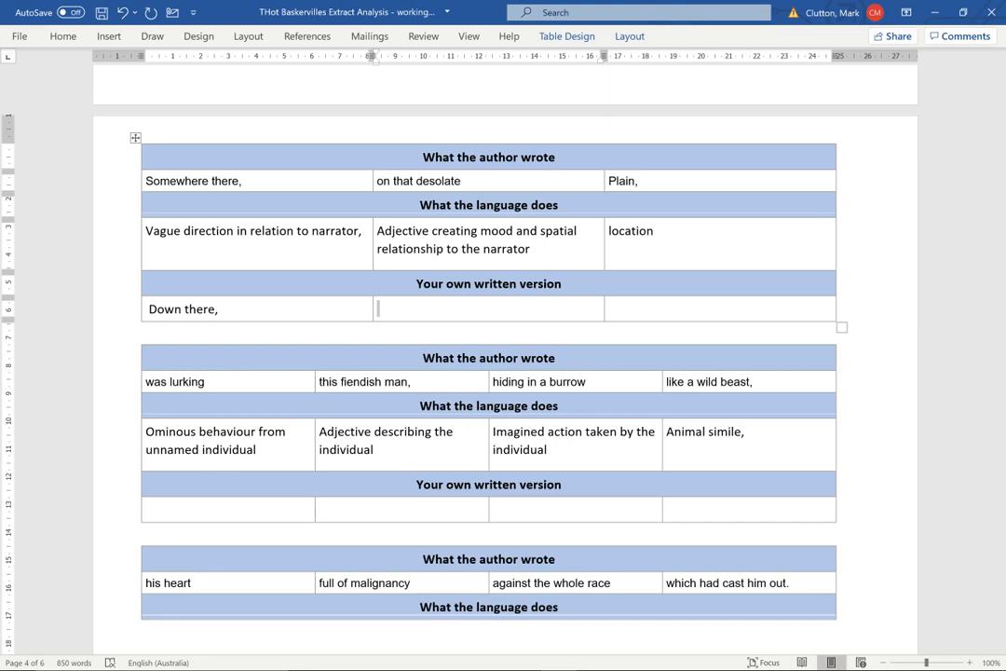
type("Inside this")
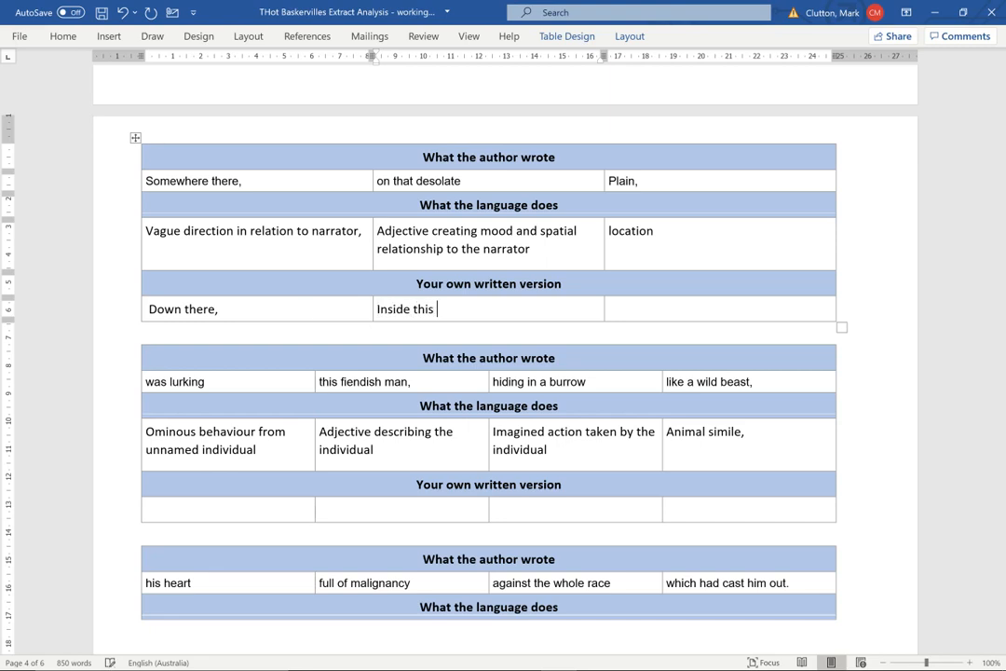
type("decrep")
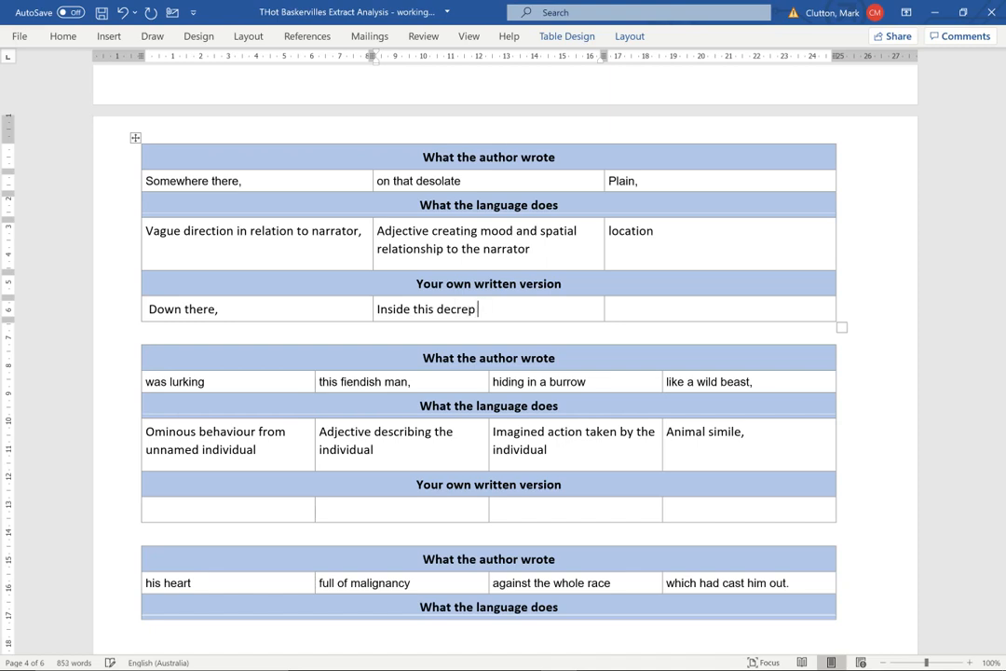
type("it")
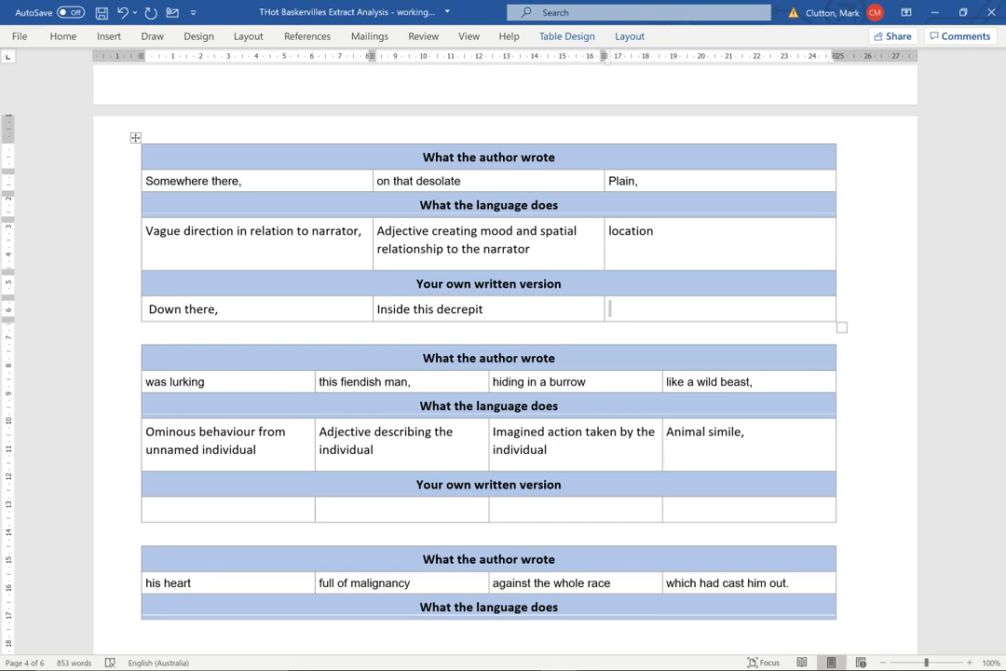
type("classroo")
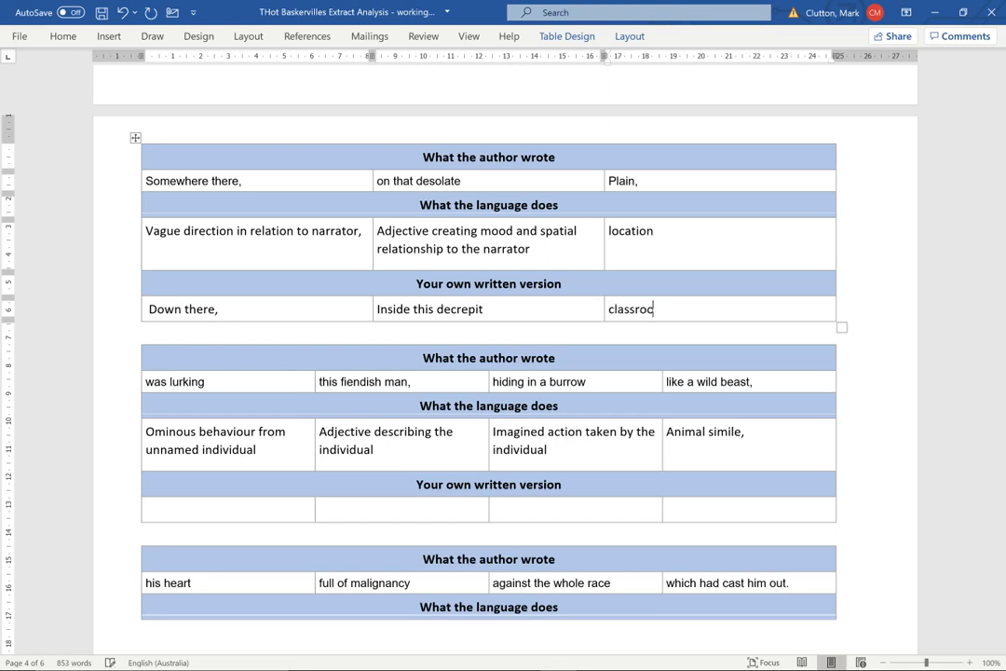
type("m,")
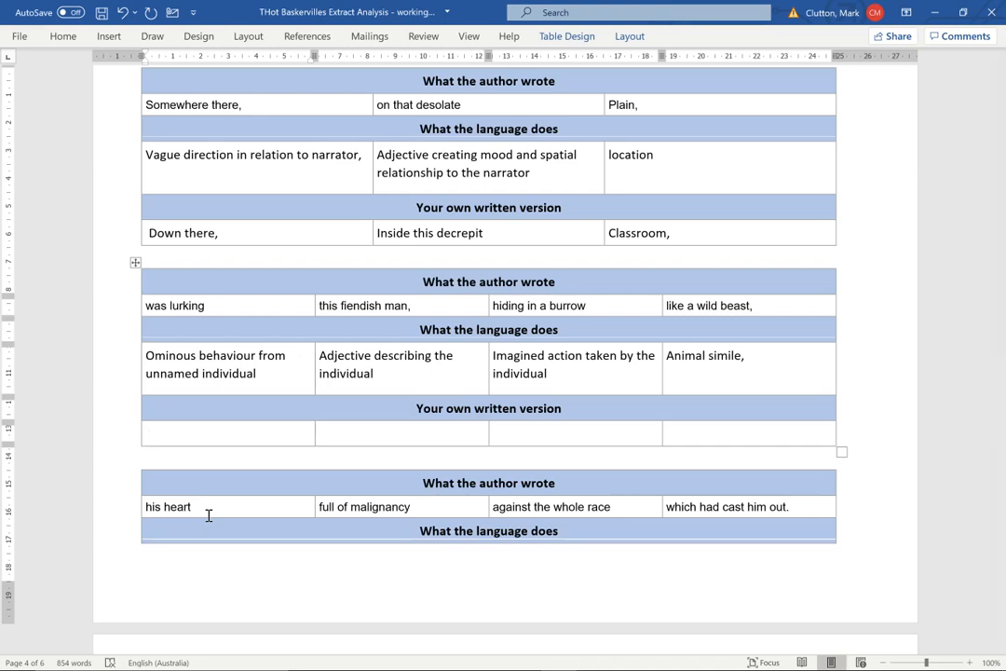
- Write 'Was patiently waiting' and 'The cunning teacher' in the second table's own-version row
type("Was patiently w")
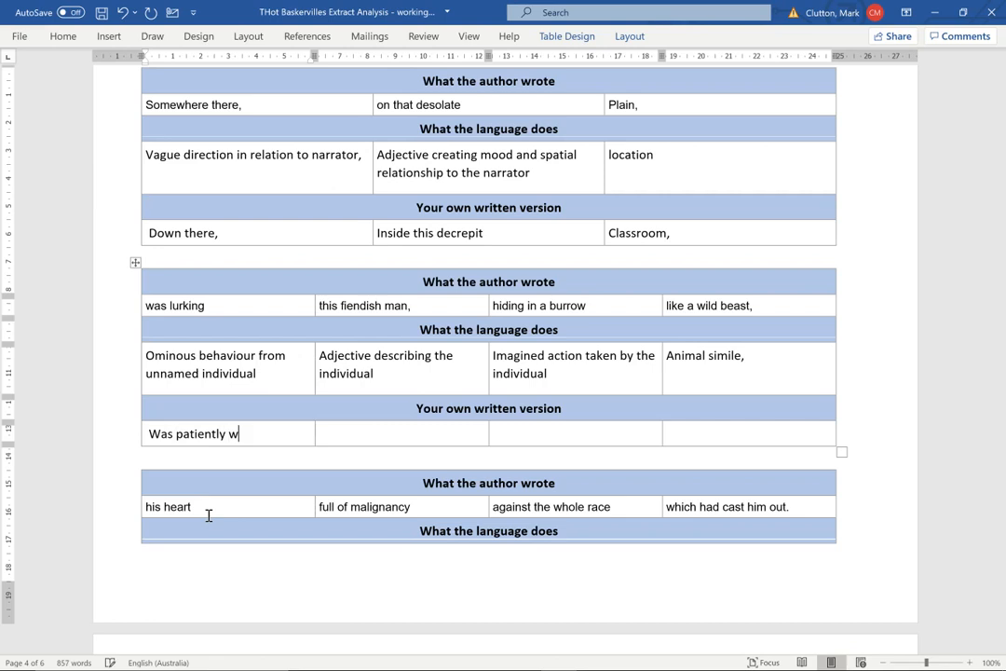
type("aiting")
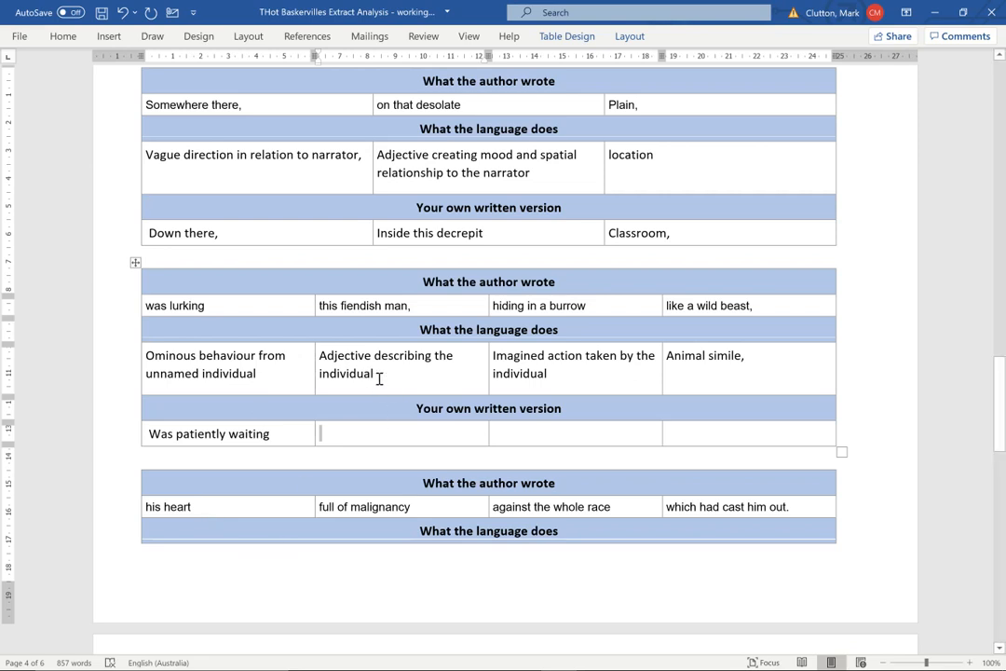
type("The cunning")
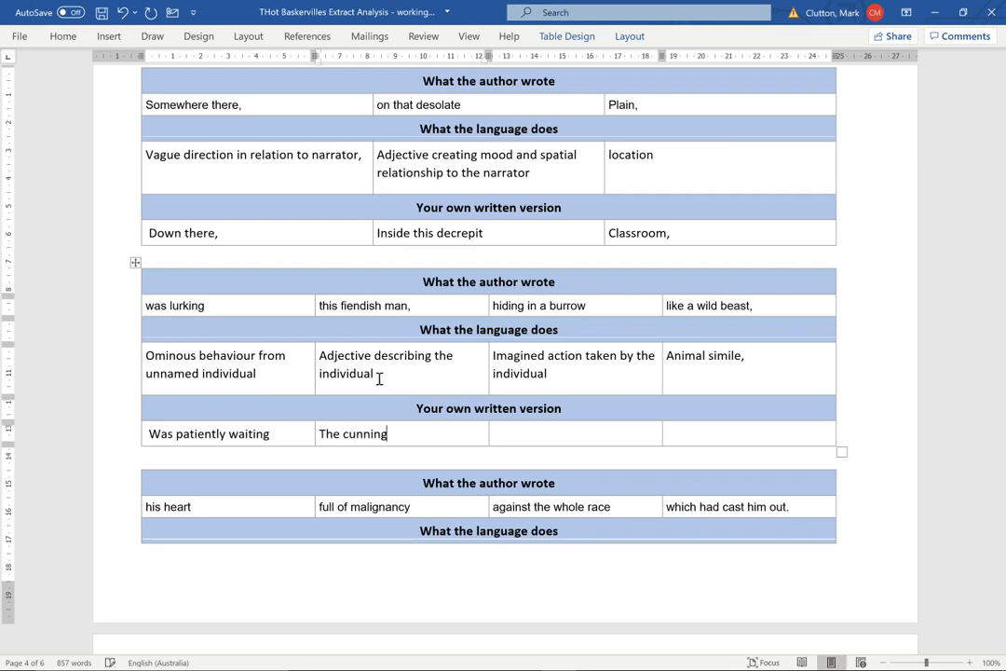
type("teacher")
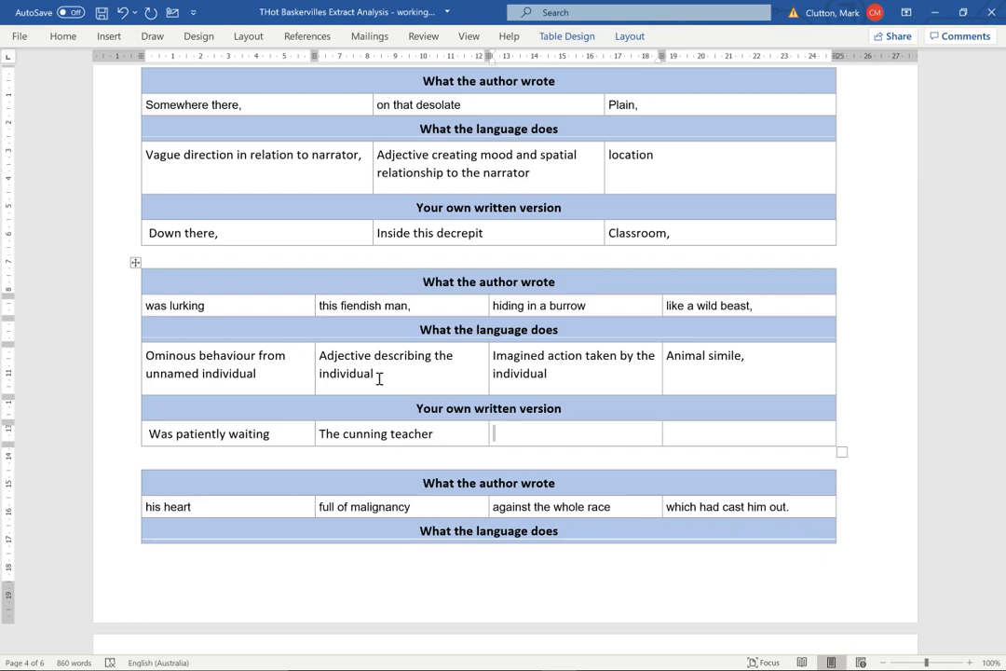
type("si")
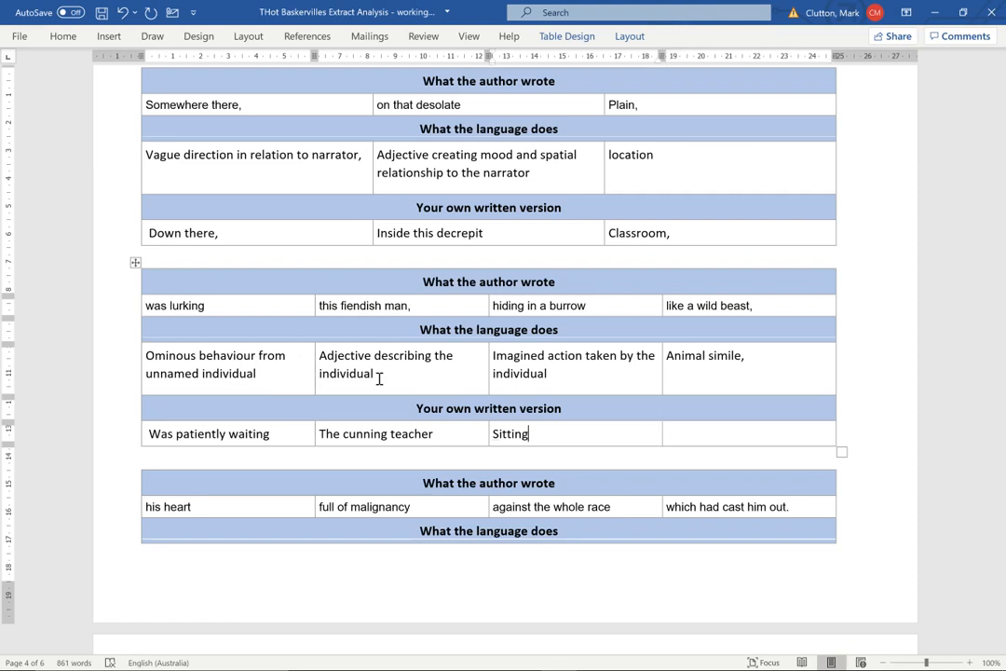
- Write 'Perching' and 'Like a vulture awaiting prey,' to finish the row
type("Perching on the edge of a table")
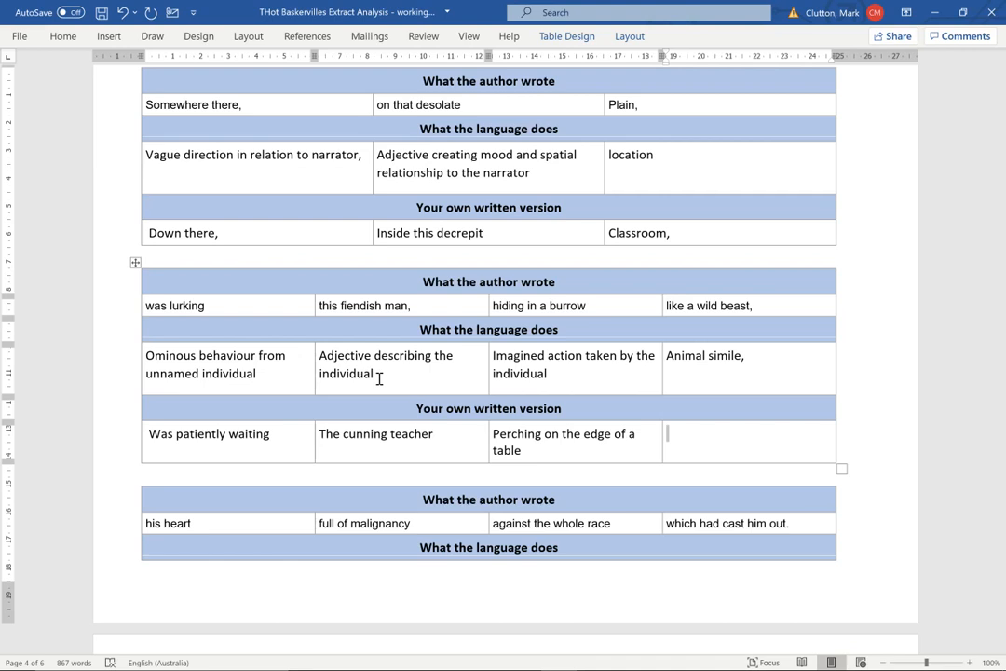
type("Like a vu")
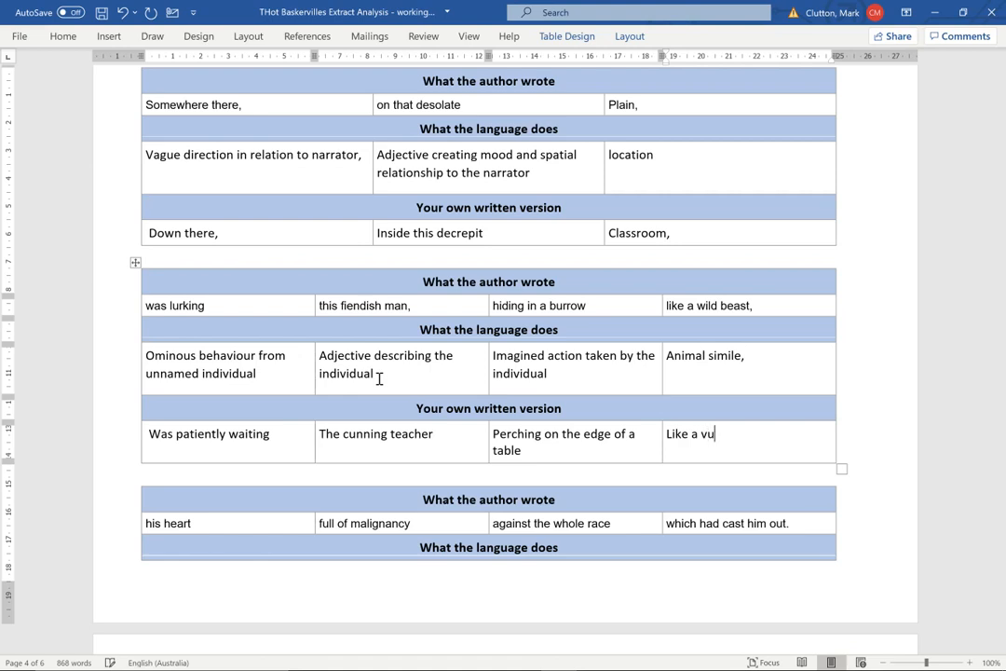
type("lture awaiting prey")
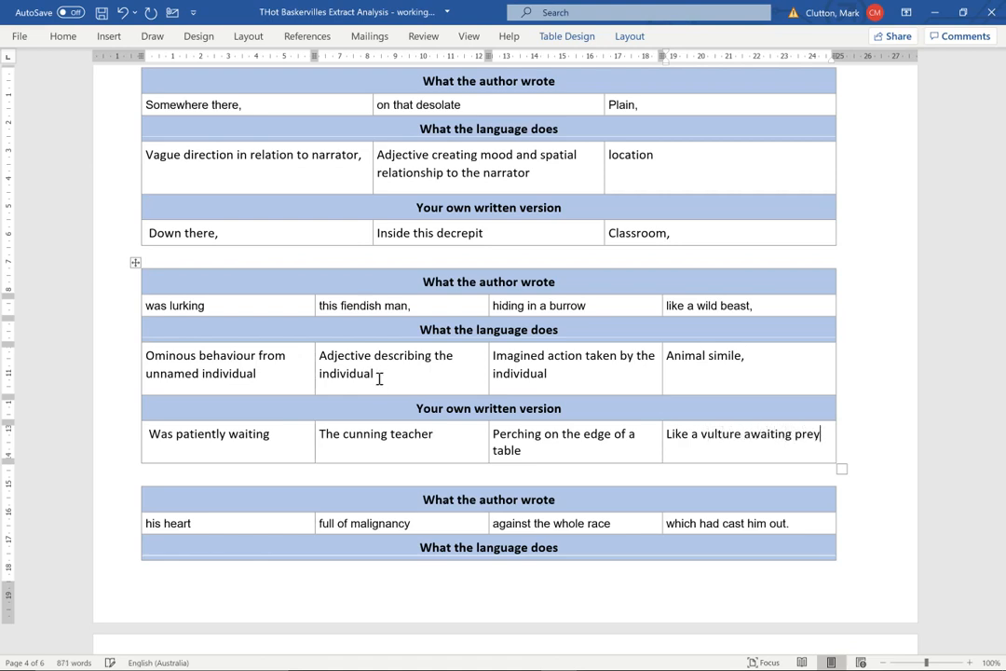
type(",")
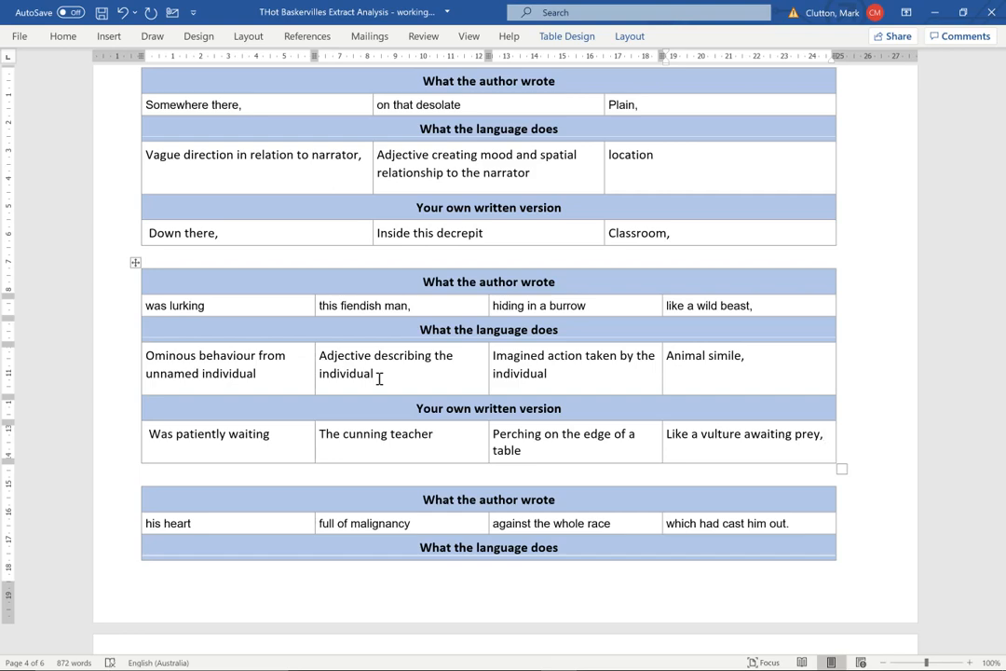
- Scroll down to the third table's empty 'Your own written version' row
scroll("down", 3)
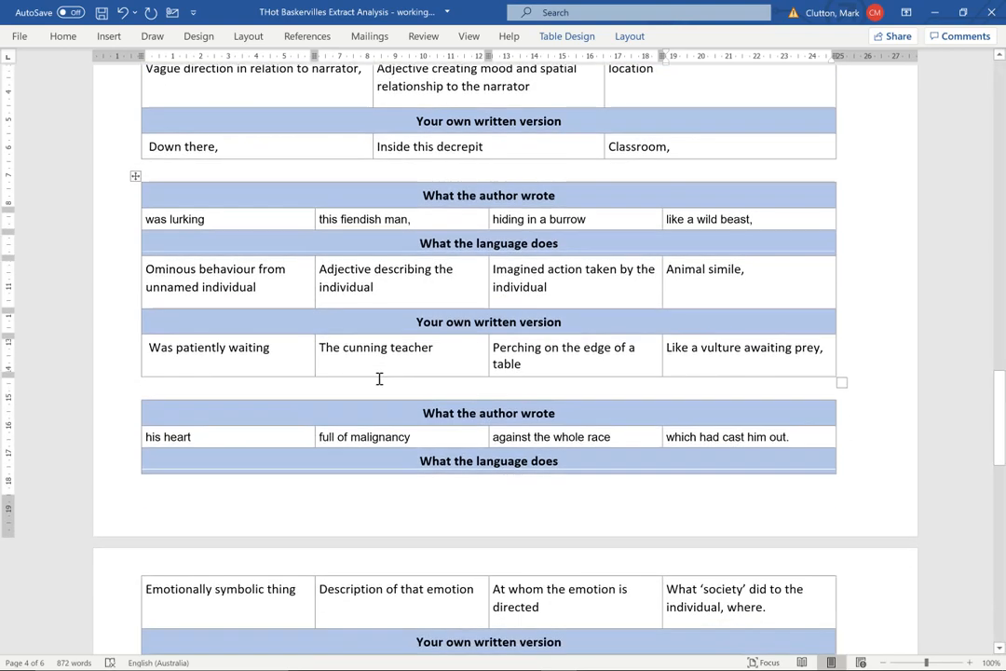
scroll("down", 3)
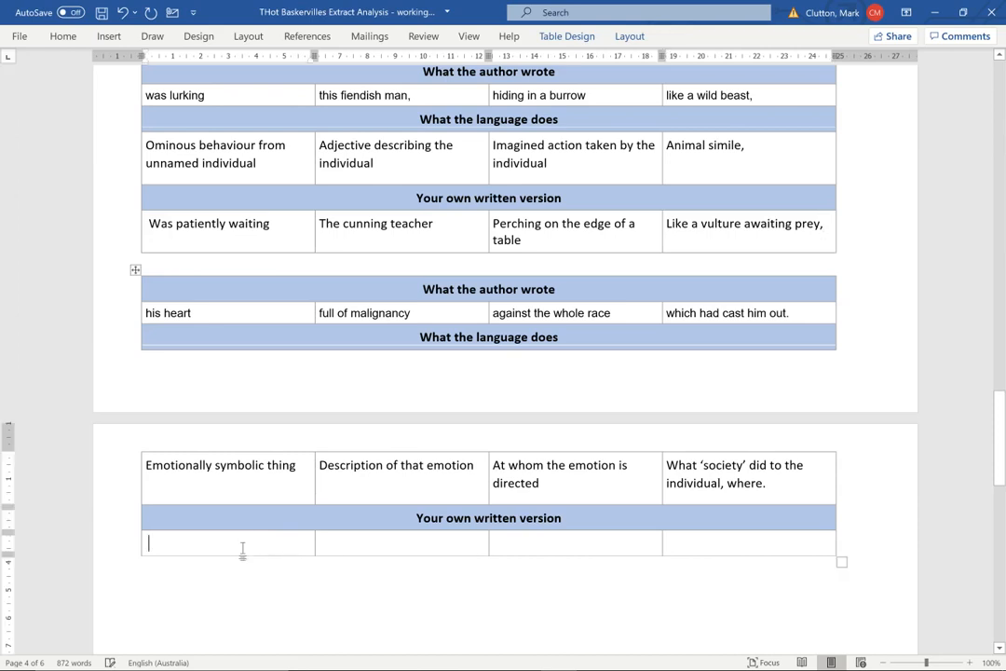
mouse_move(358, 307)
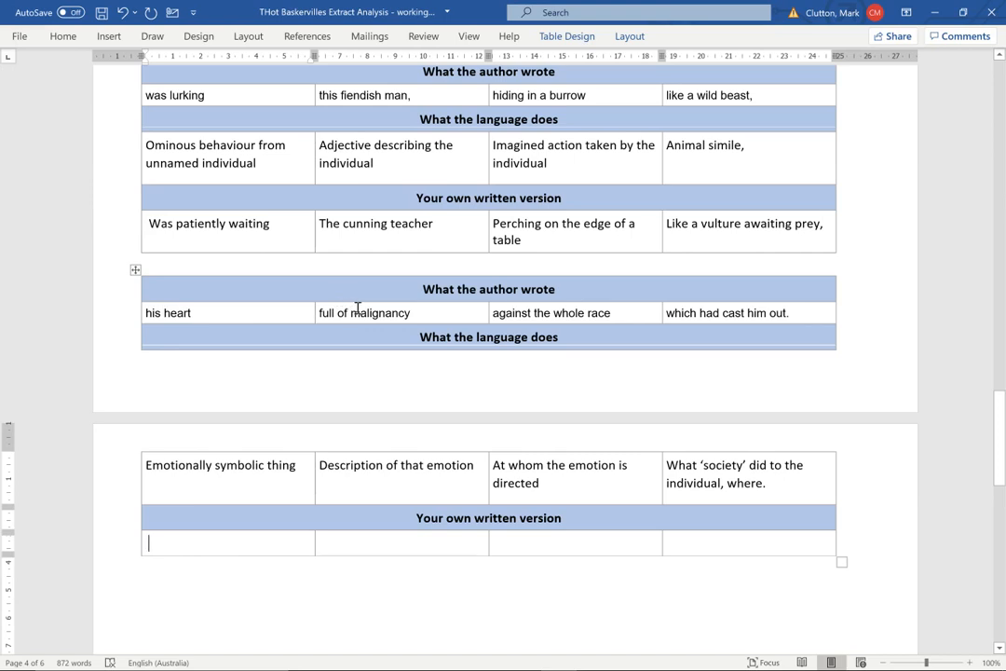
mouse_move(253, 469)
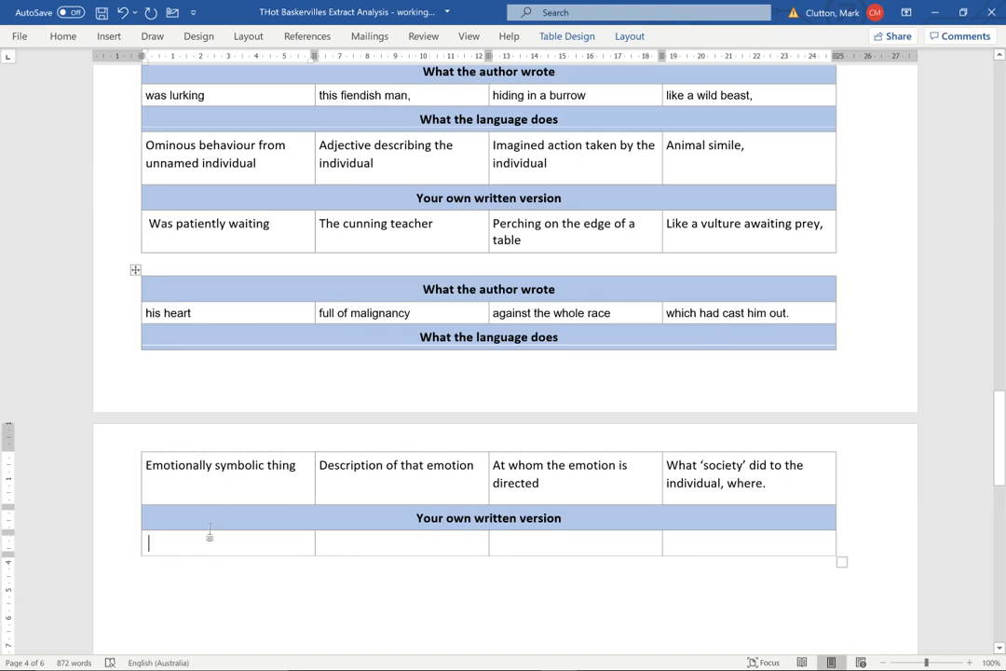
mouse_move(222, 421)
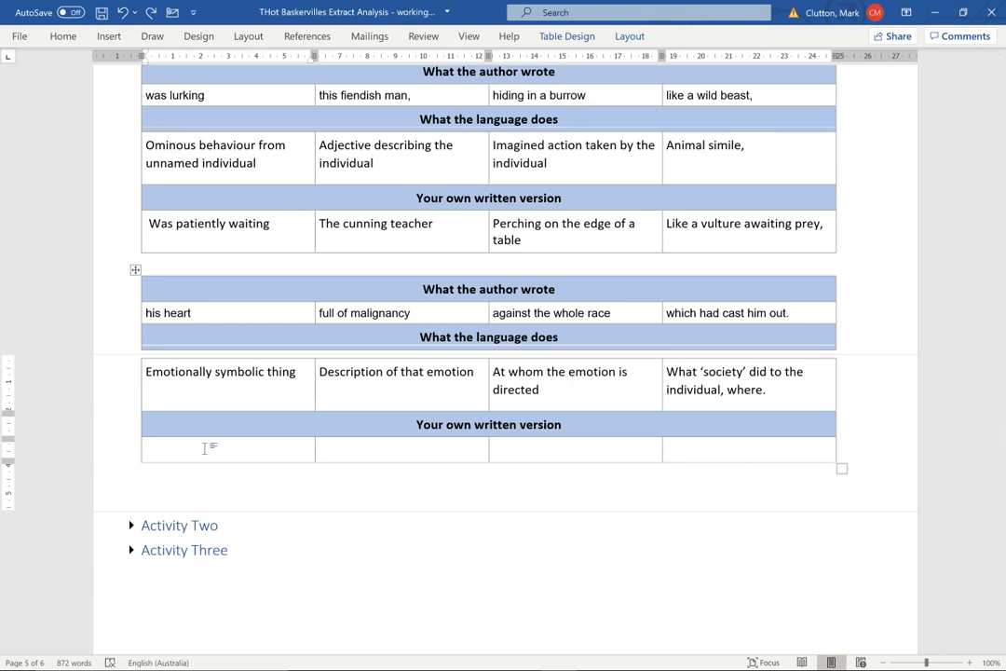
- Write 'His brain' and 'Overflowing with clever ideas' in the first two cells
type("His brain")
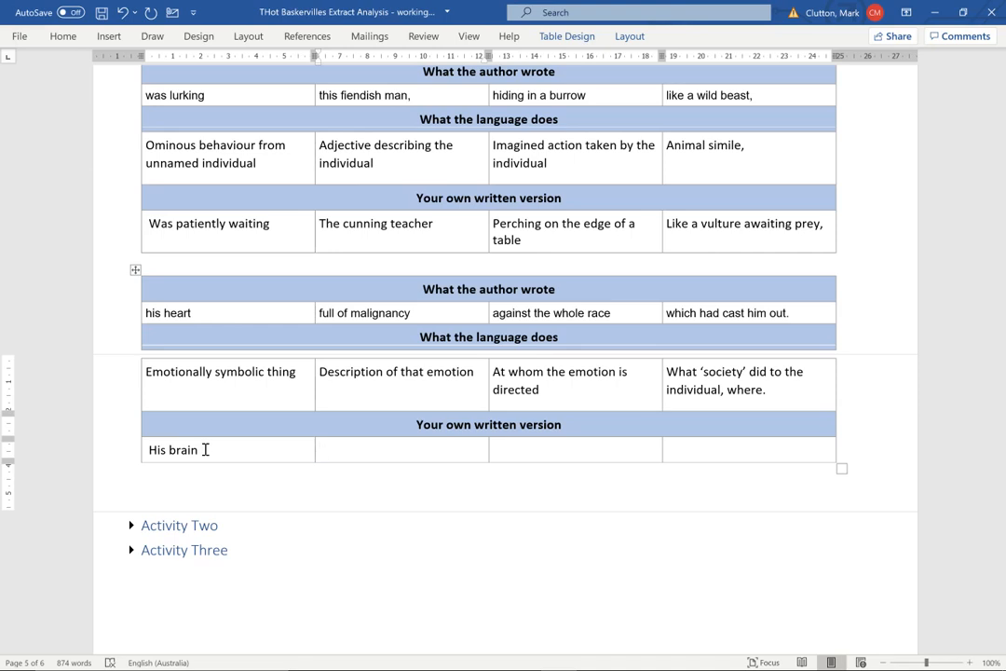
type("overflowing")
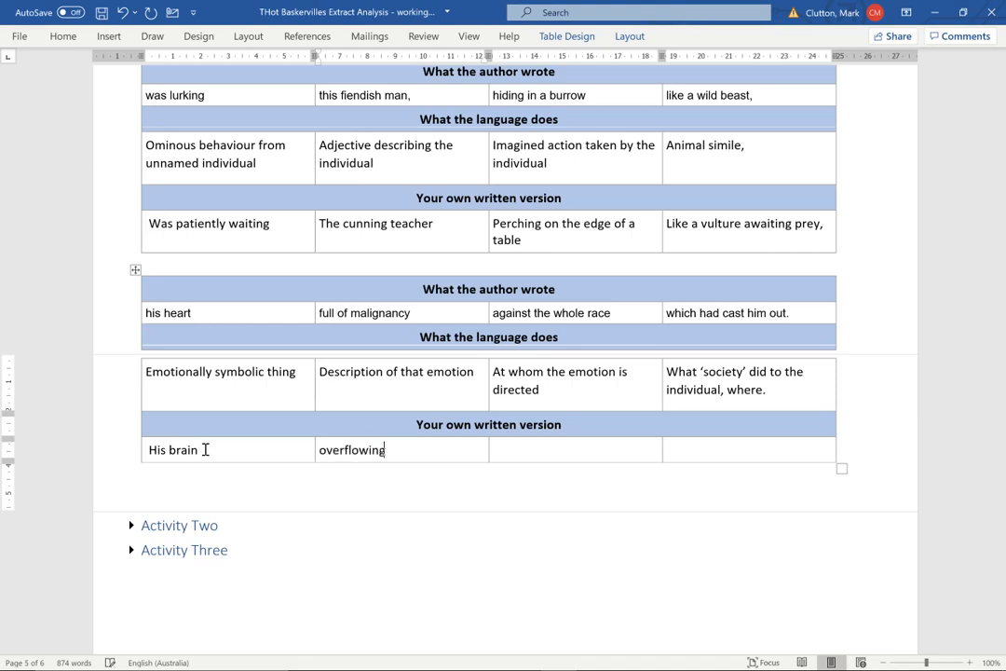
type("Overflowing with clever activities")
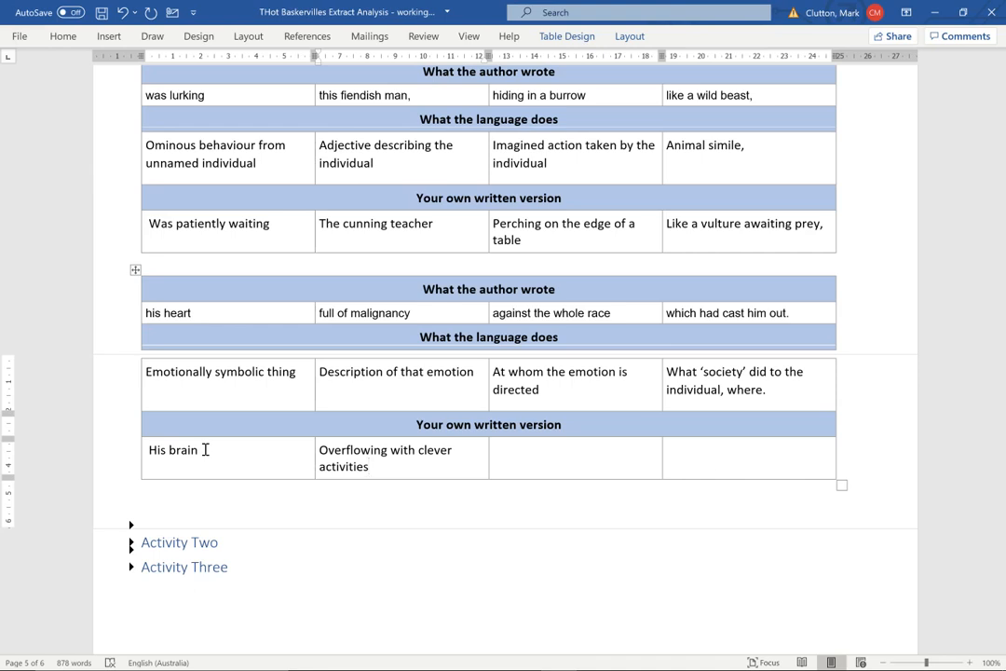
type("ideas")
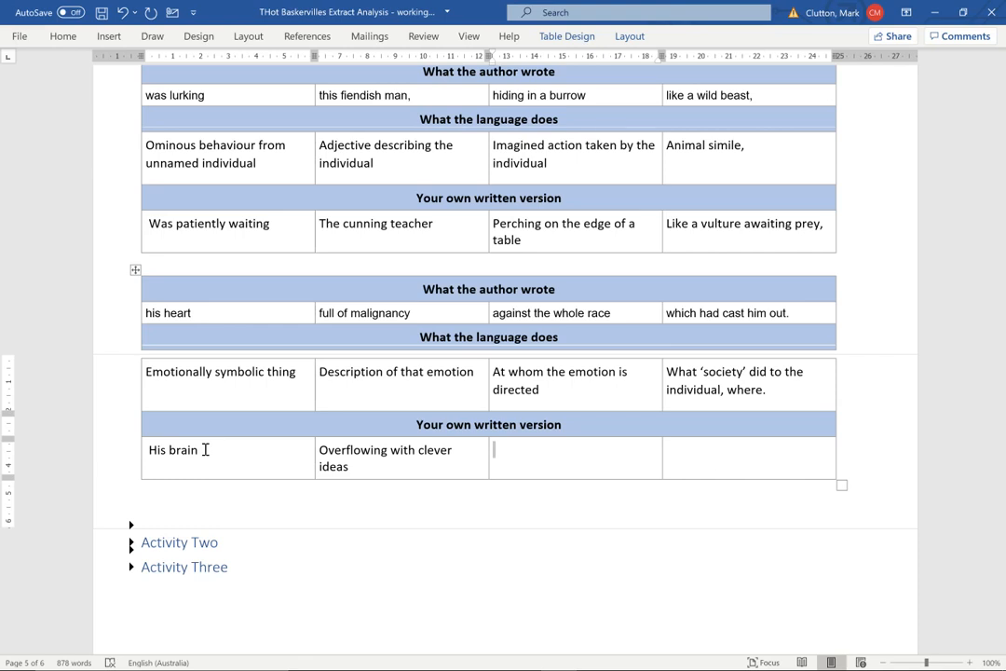
- Write 'For his students' and 'Who left him to work from their own homes.' in the last cells
type("For his s")
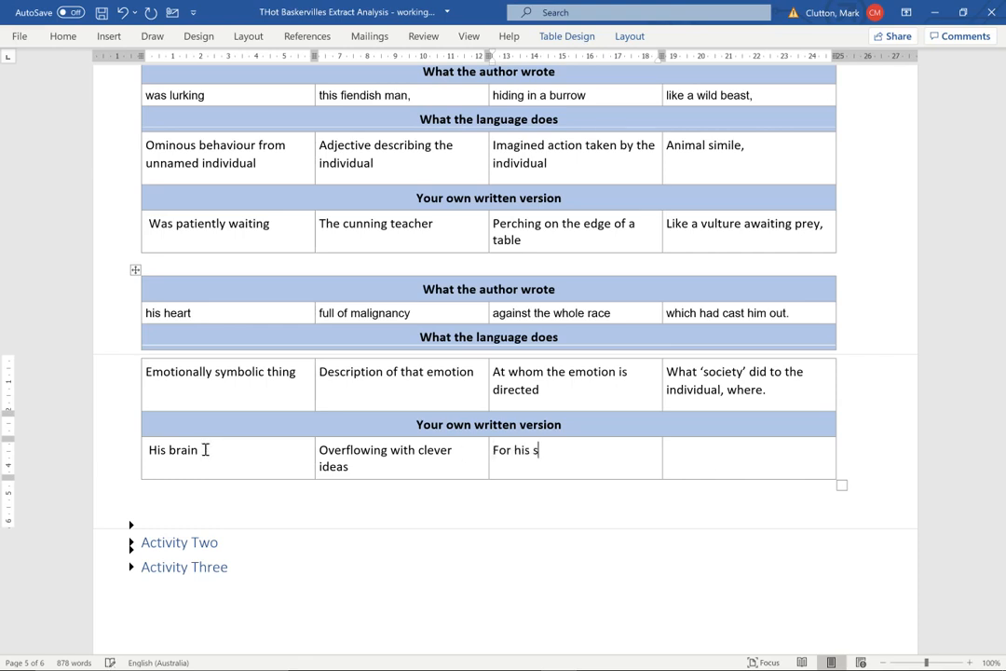
type("tudents")
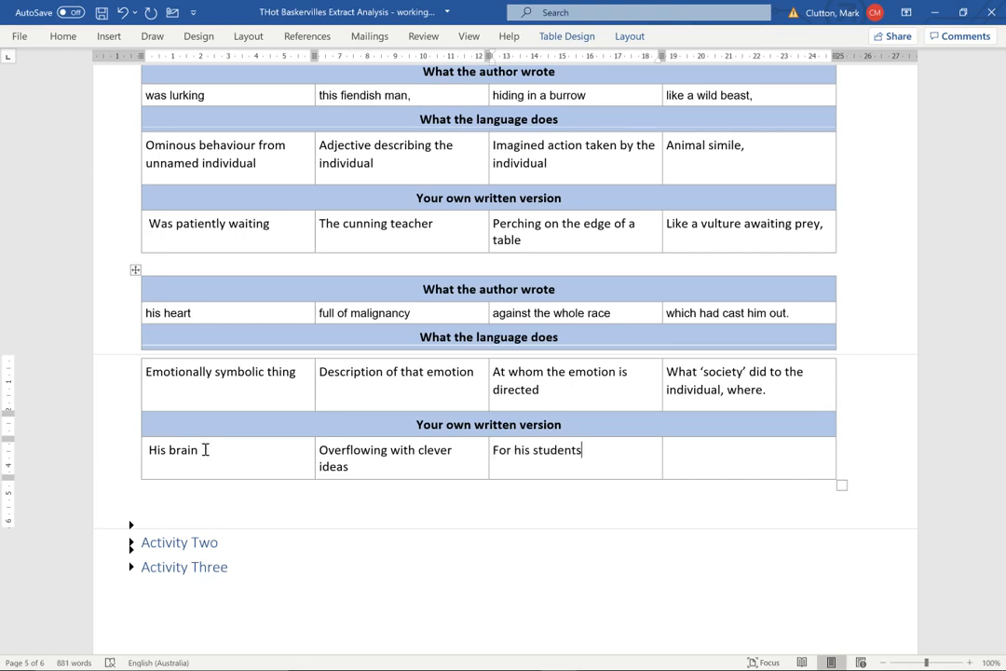
left_click(749, 450)
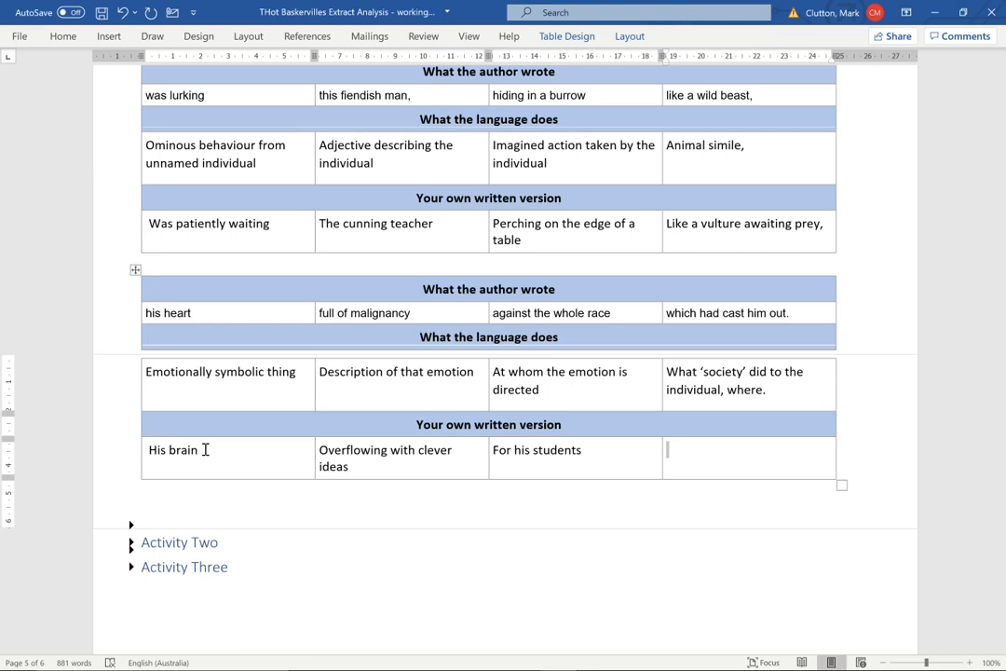
type("Who left him")
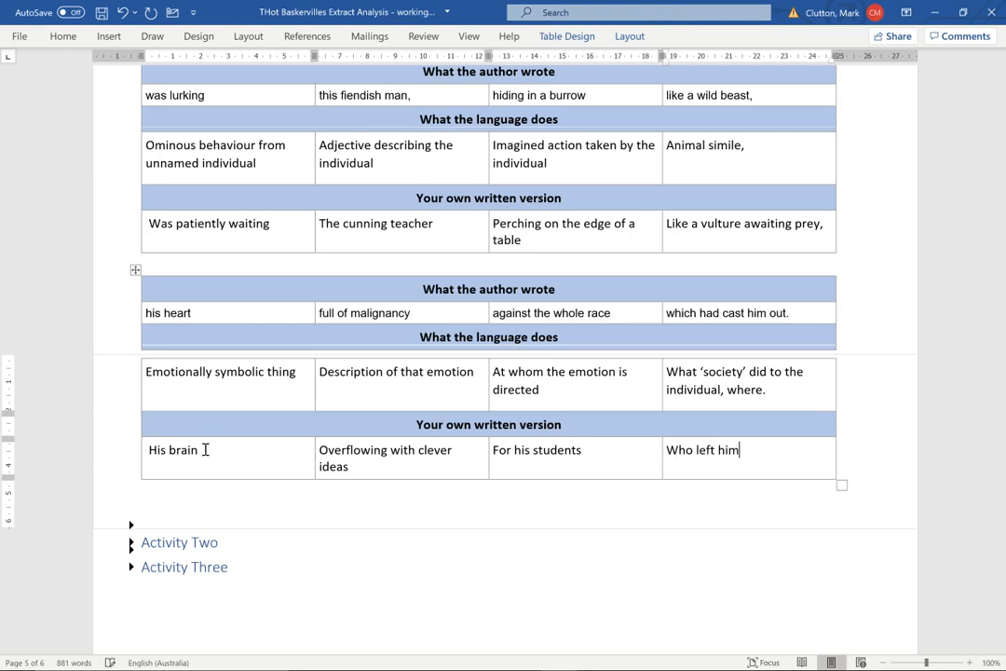
type("to work rfom")
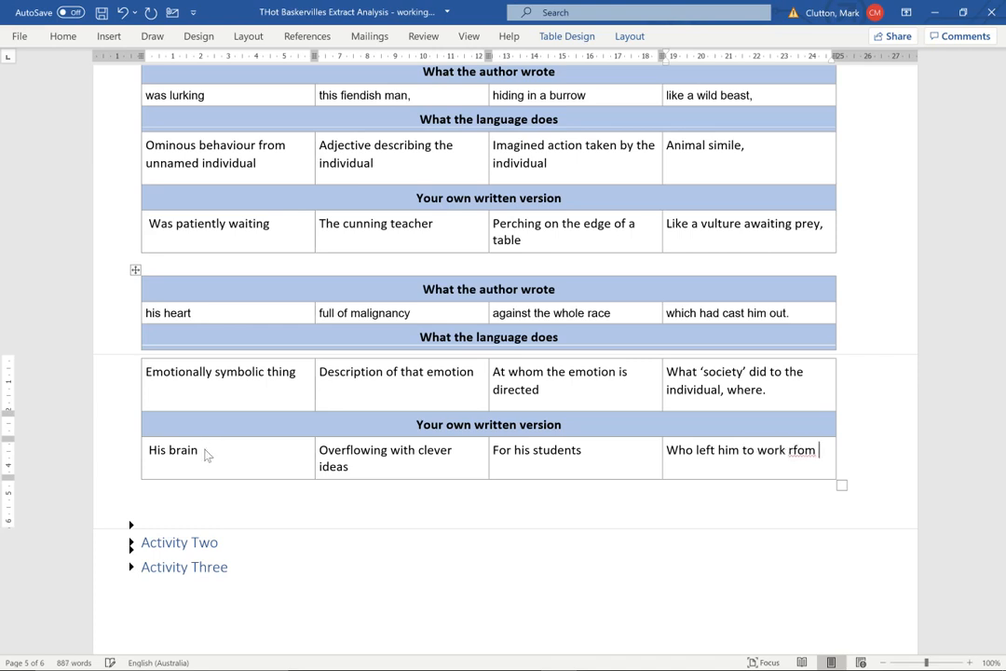
type("their own h")
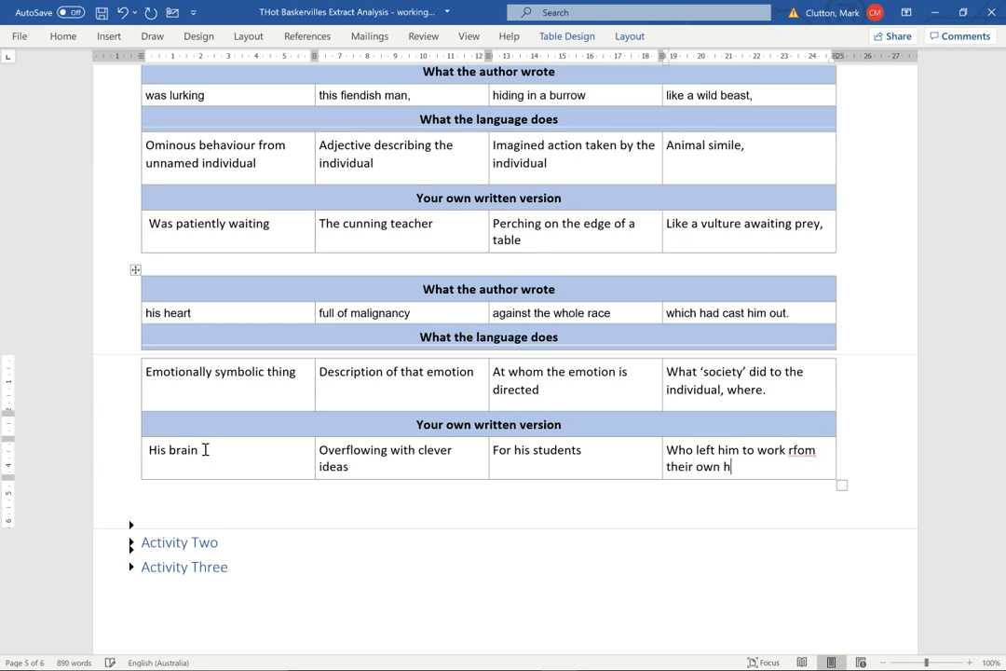
type("omes.")
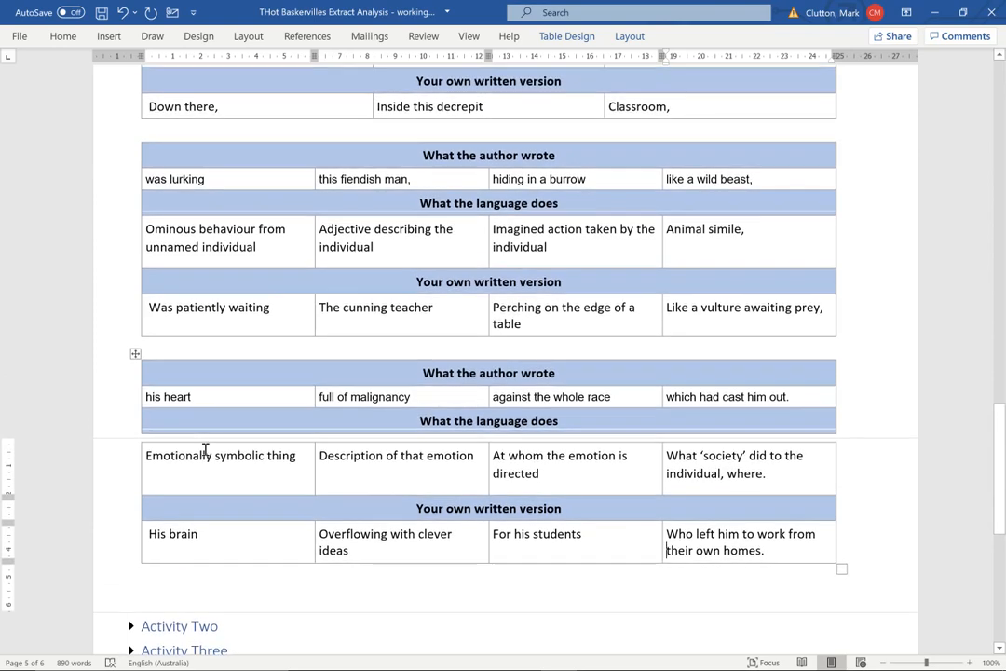
scroll("down", 3)
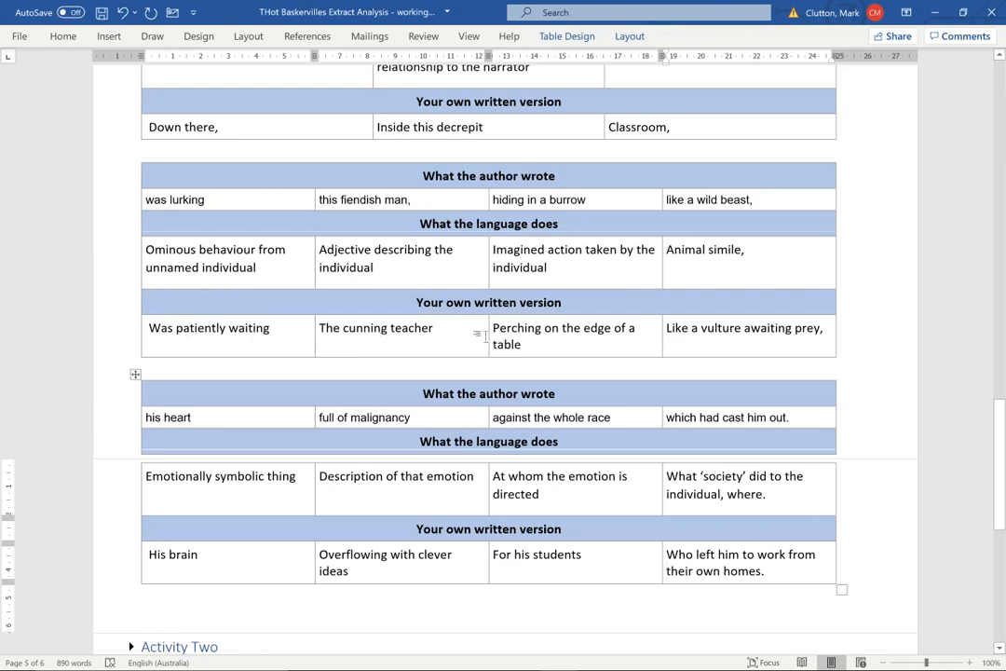
mouse_move(687, 335)
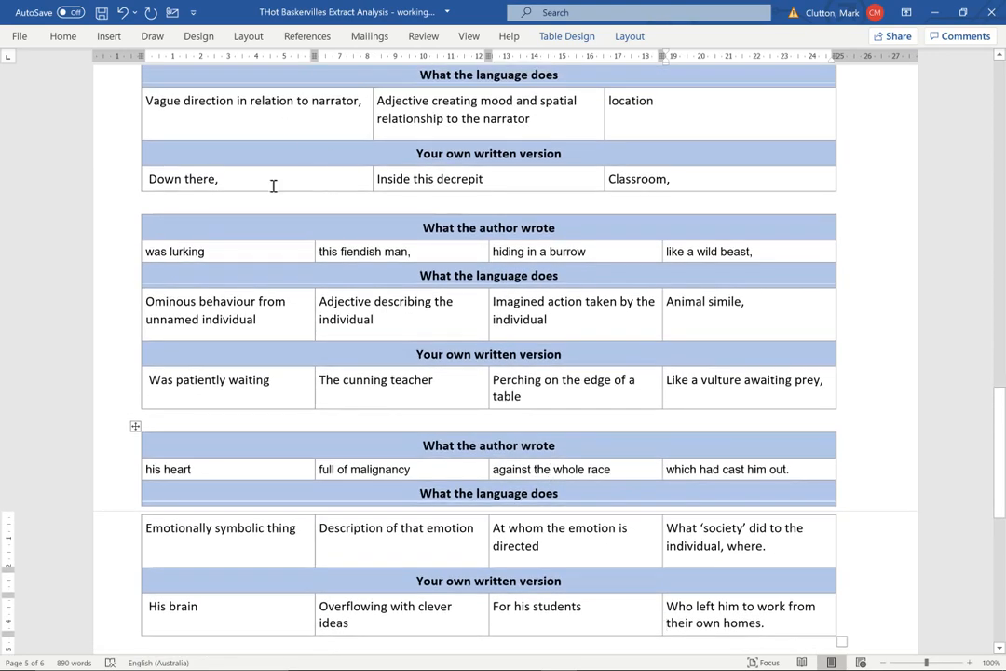
scroll("down", 3)
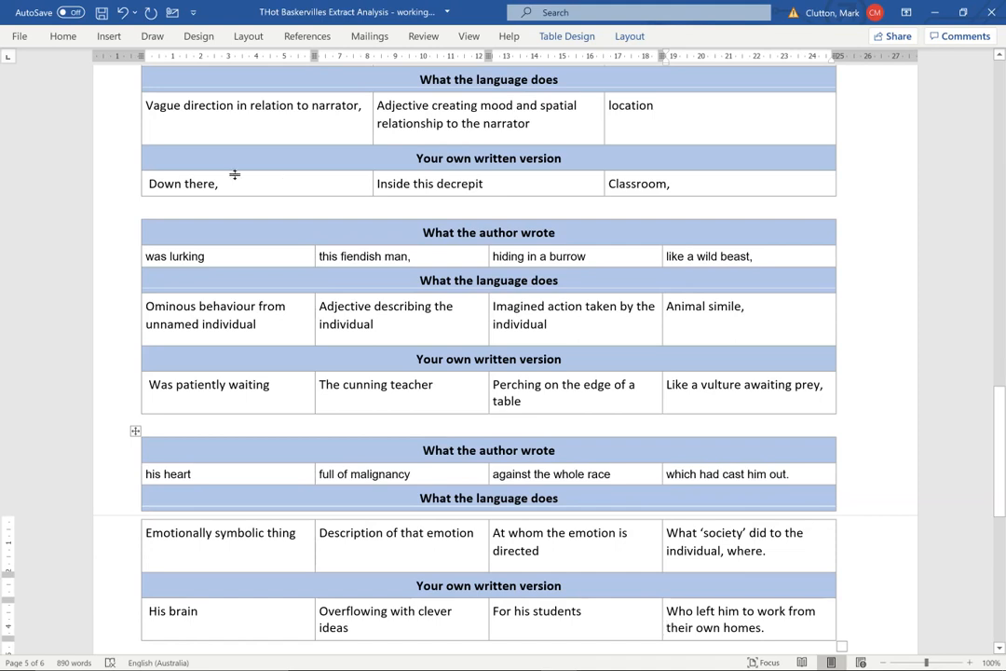
scroll("down", 3)
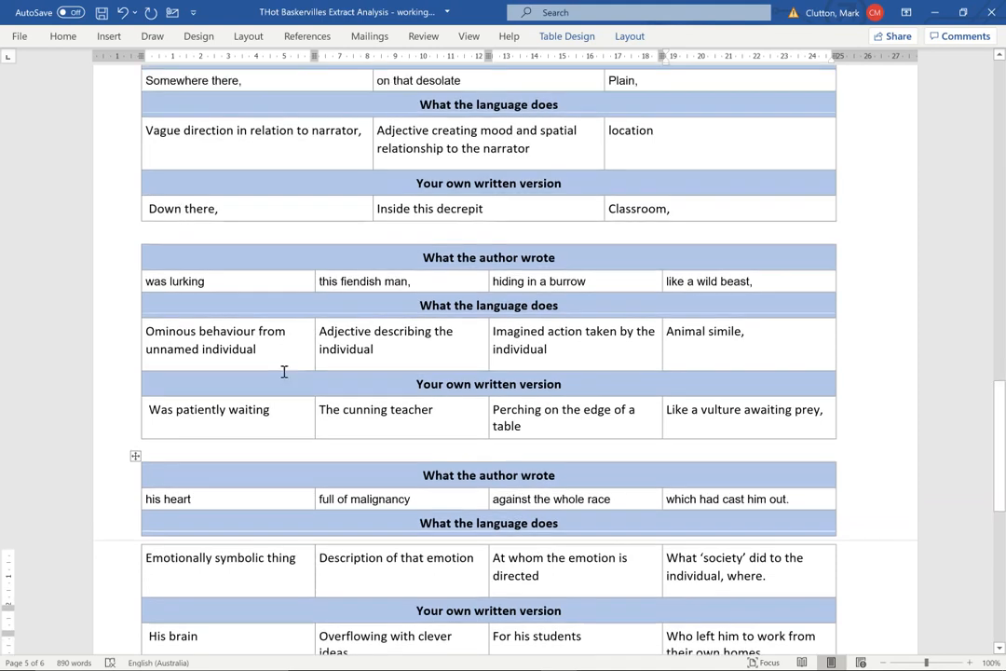
scroll("down", 3)
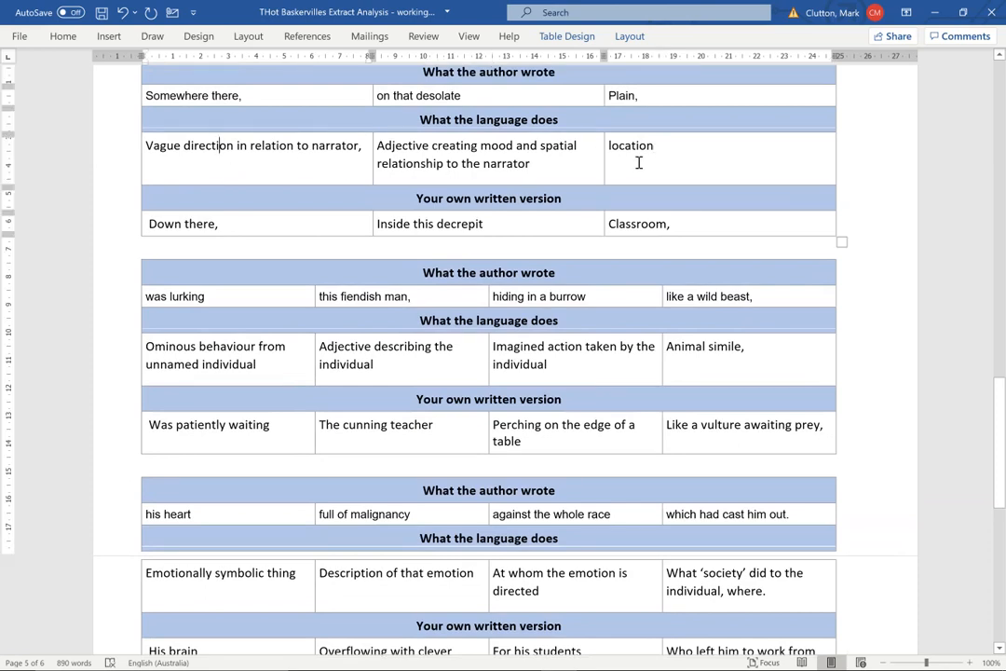